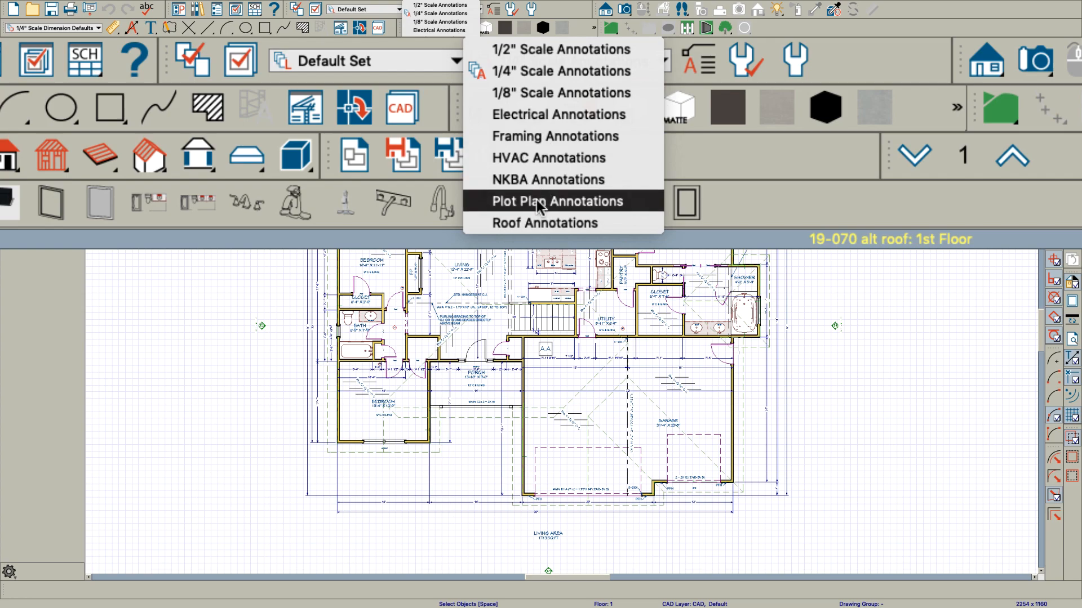
- Apply the Roof Annotations set to the plan and bring up the layer display options
click(544, 223)
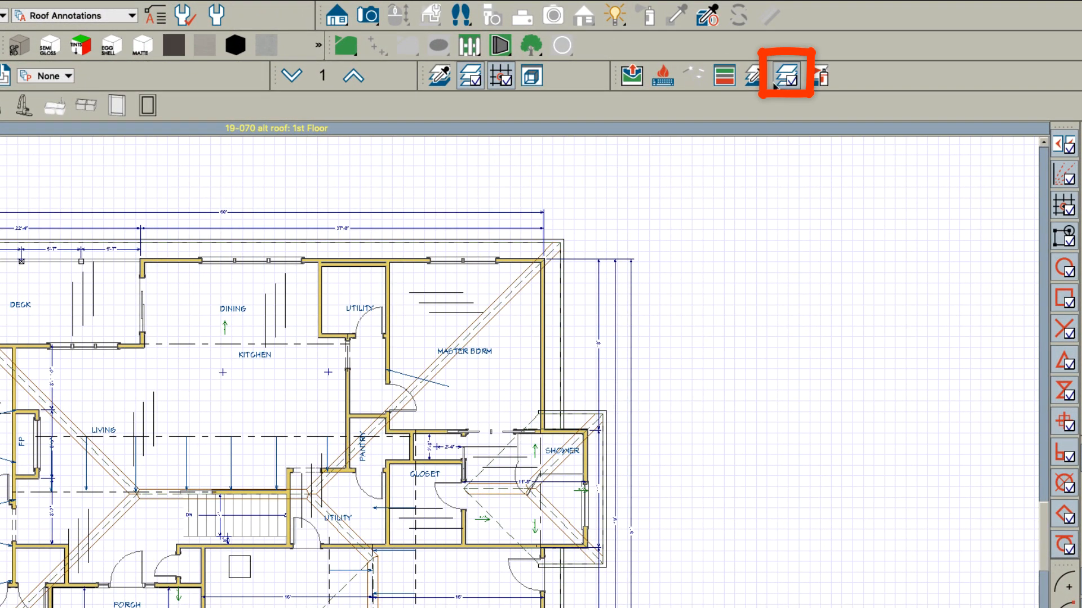
mouse_move(470, 76)
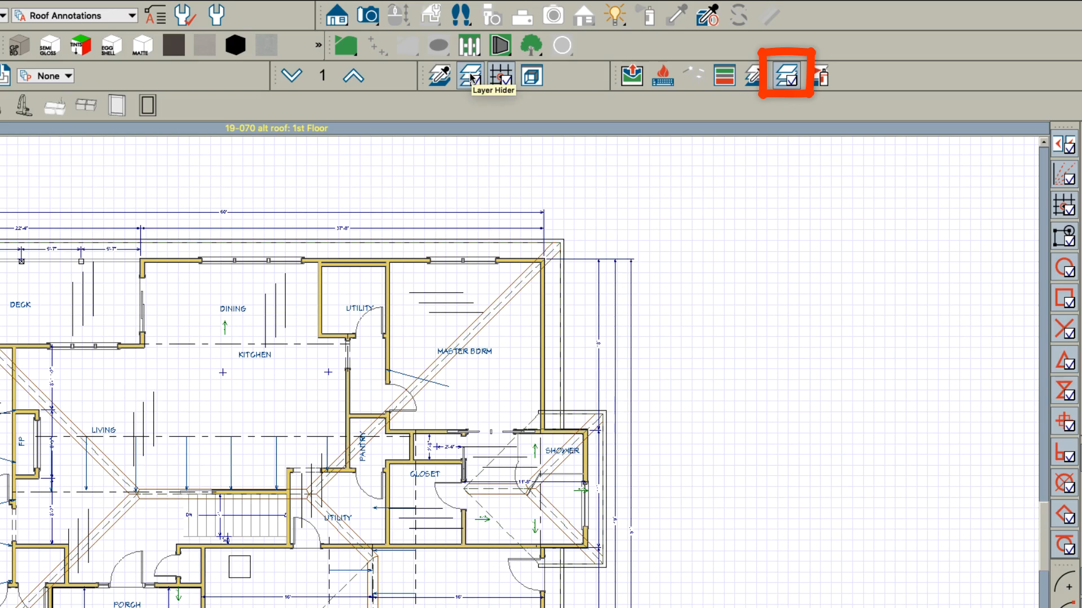
click(784, 76)
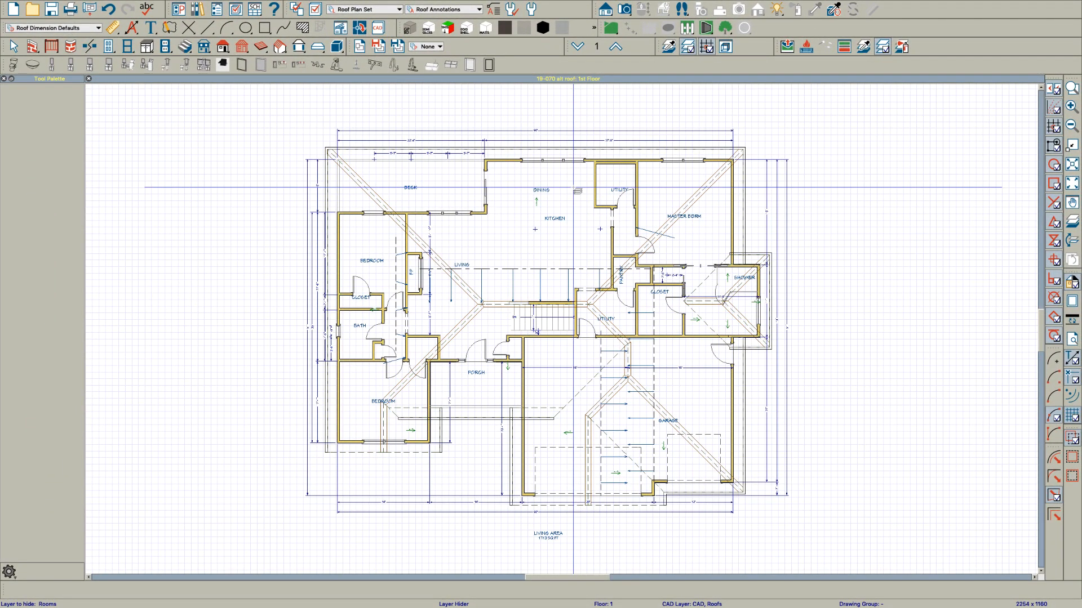
click(549, 188)
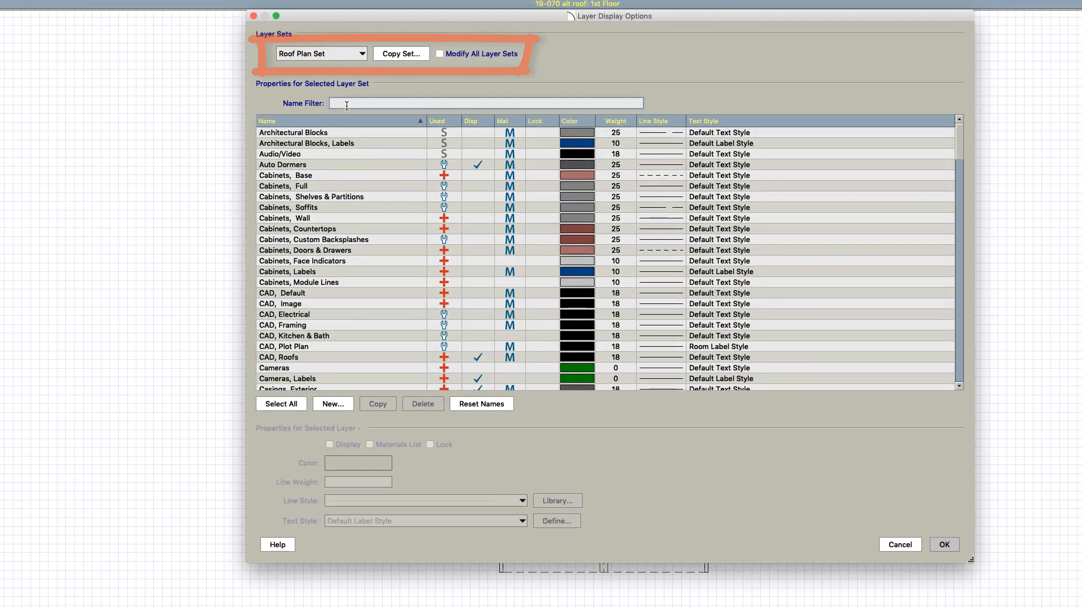
- Filter the layer list for 'gutt' and 'ri' to confirm gutters and ridge caps are not displayed
text(gutt)
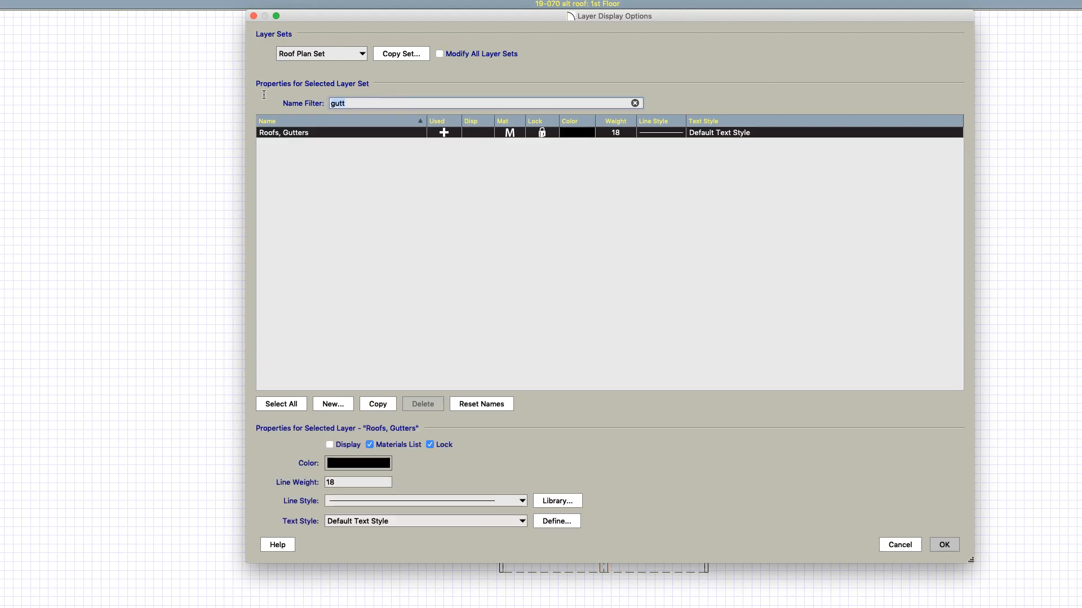
text(ridge)
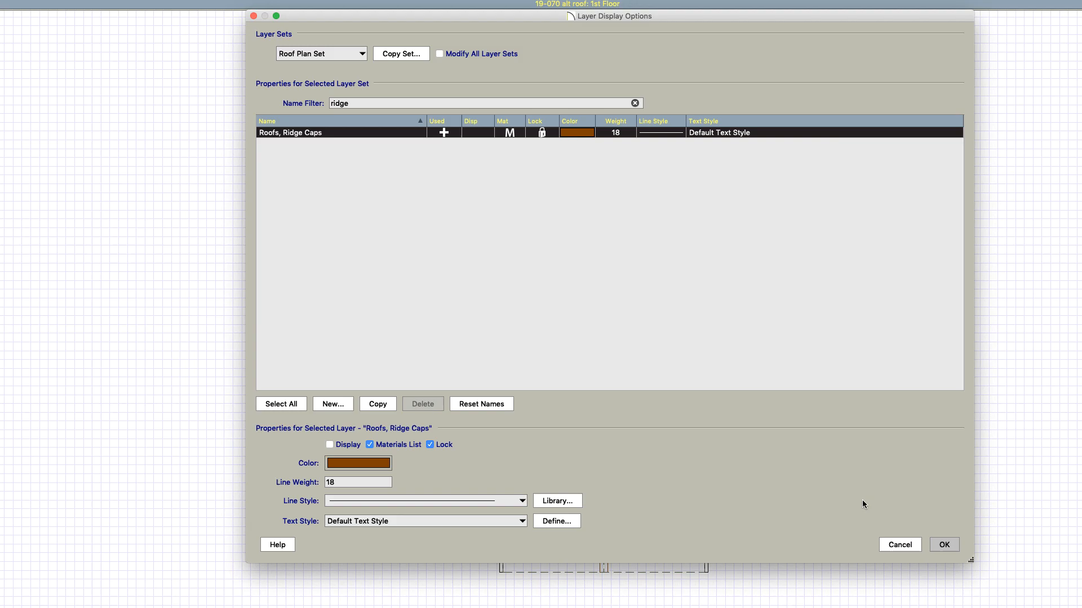
click(943, 544)
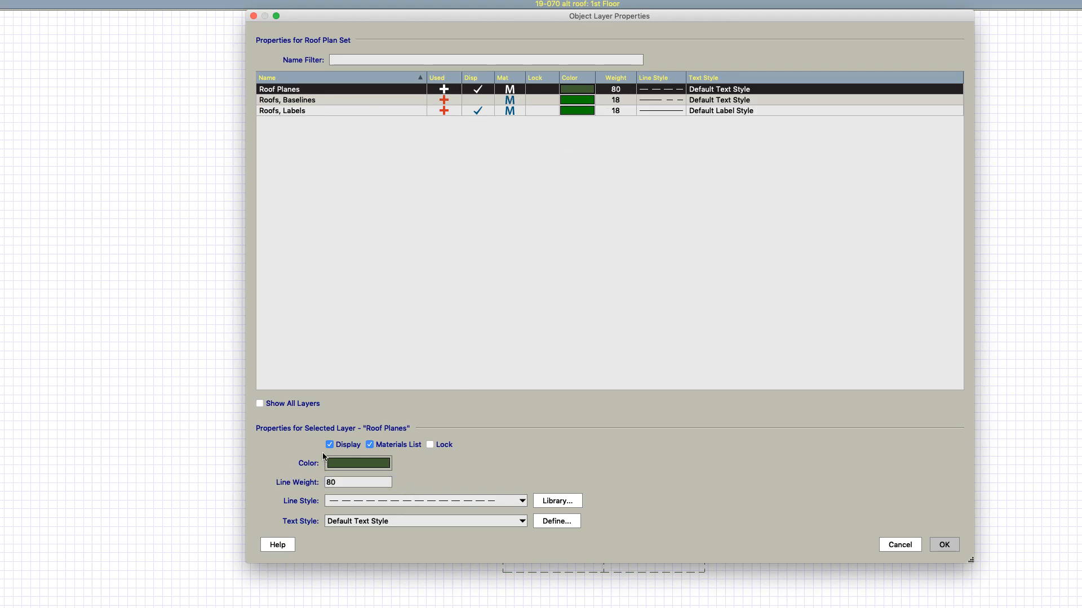
- Give the Roof Planes layer a purple colour and a solid line style
click(357, 463)
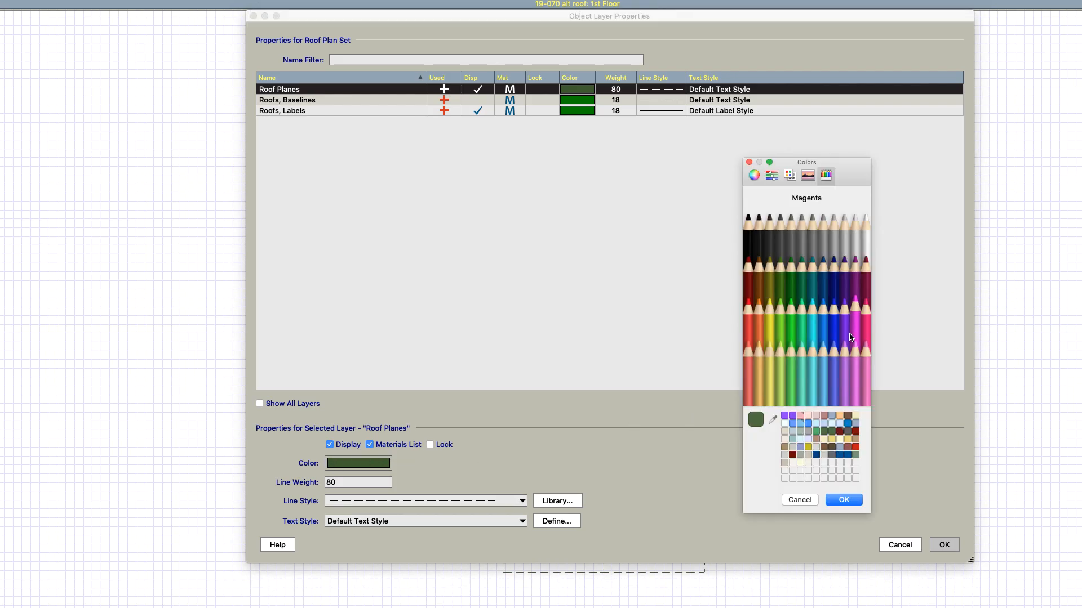
click(843, 499)
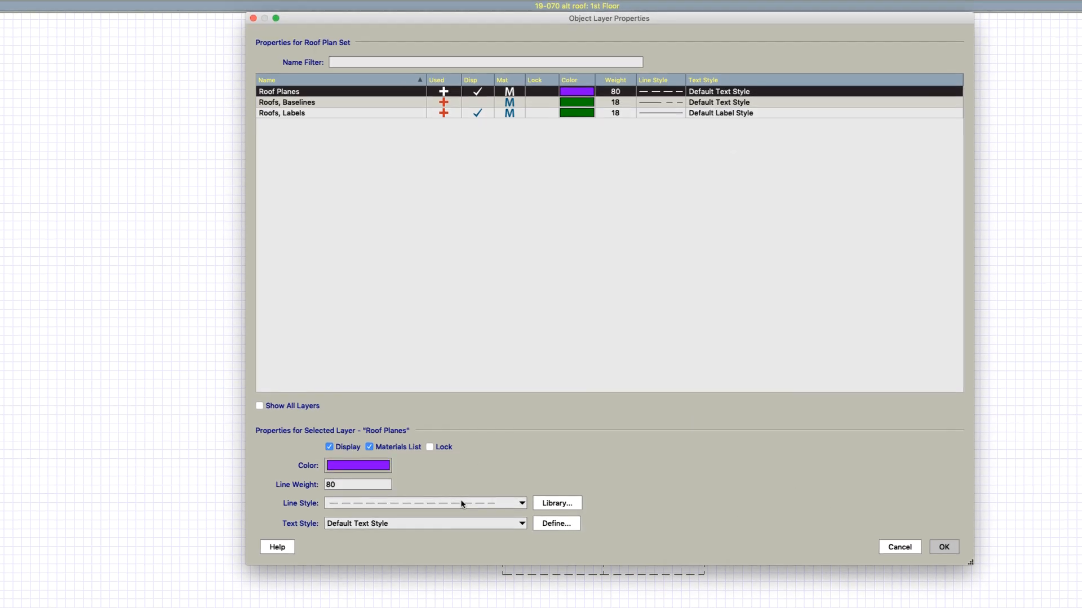
click(521, 503)
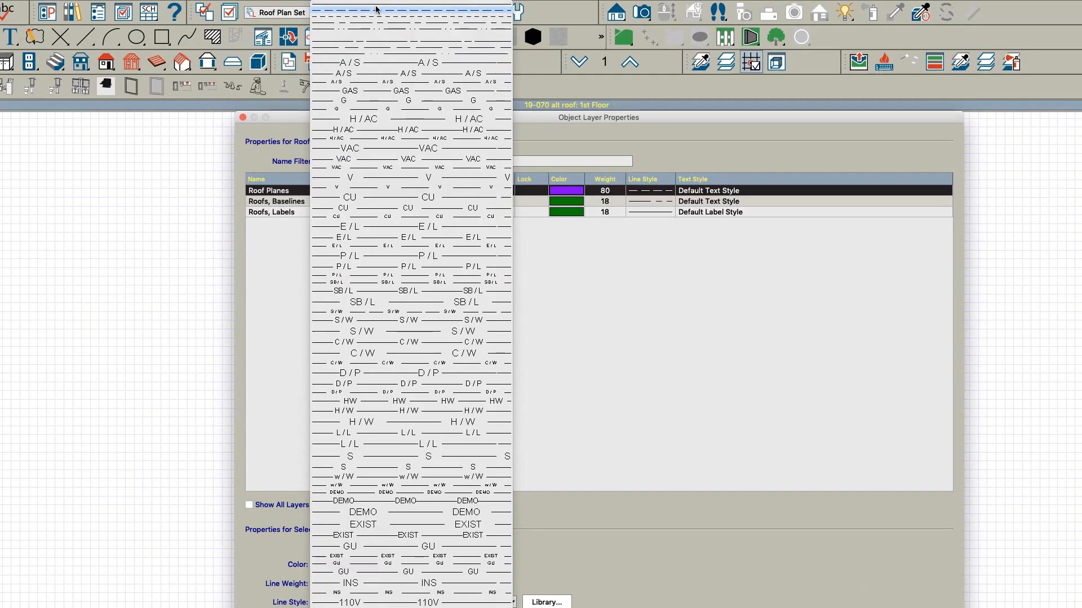
click(408, 535)
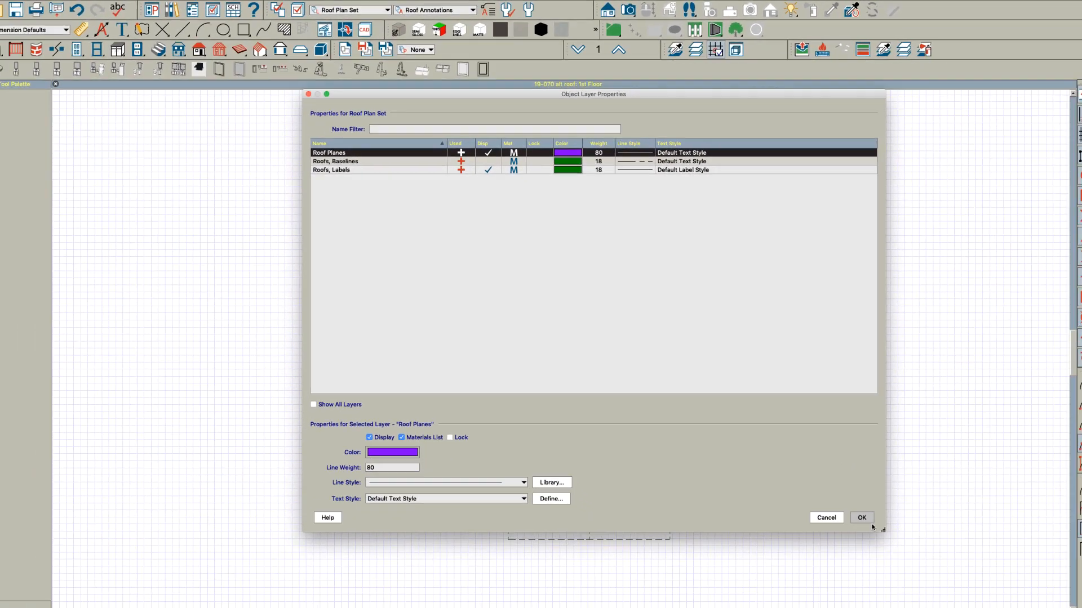
click(861, 519)
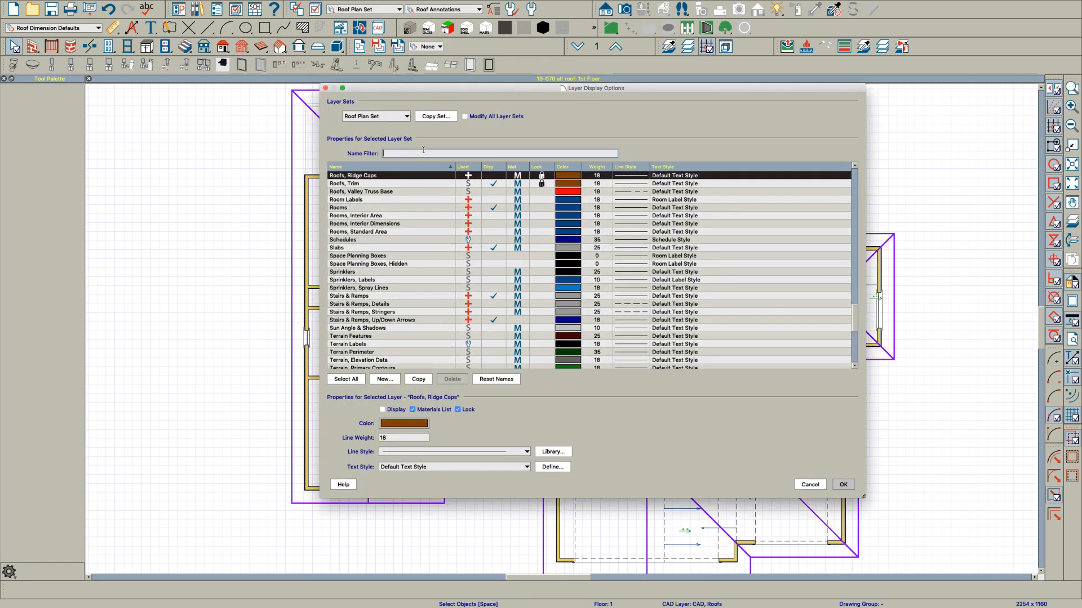
- Filter the layer list by the name 'wall' to find the wall layers
text(w)
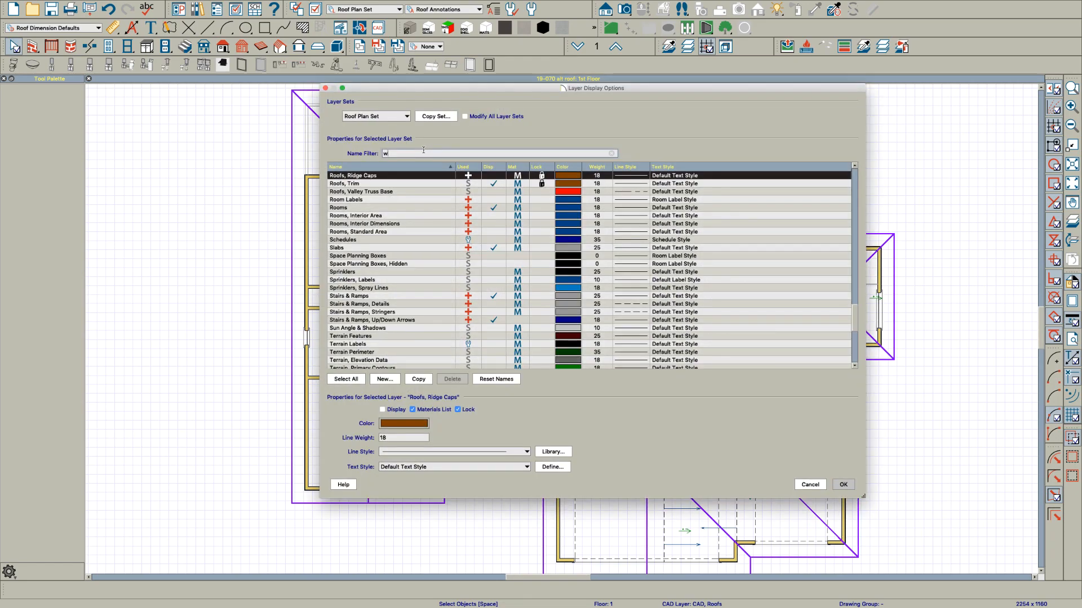
text(all)
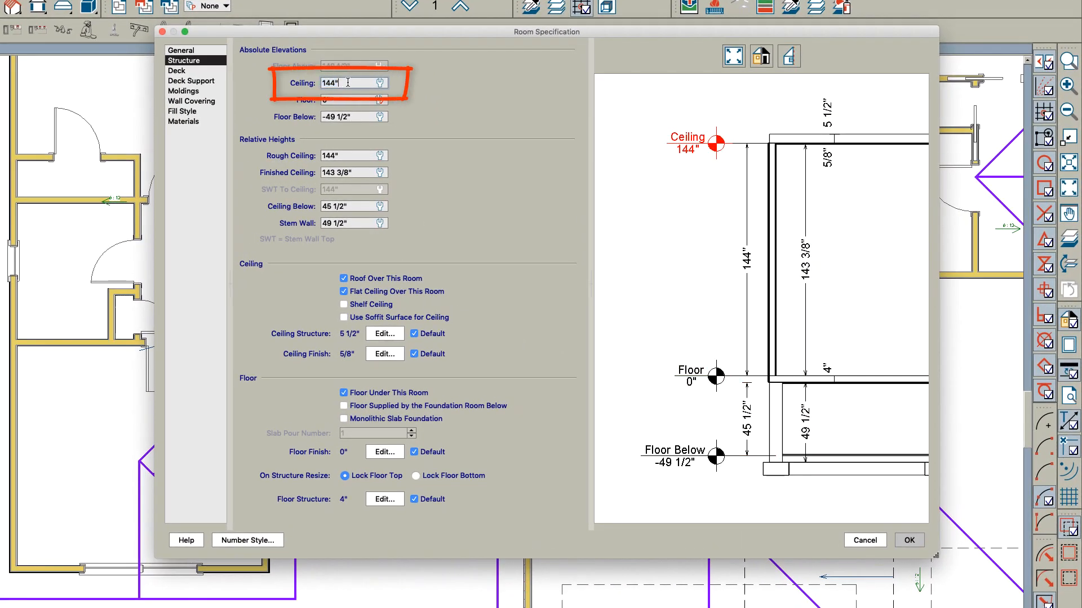
click(908, 540)
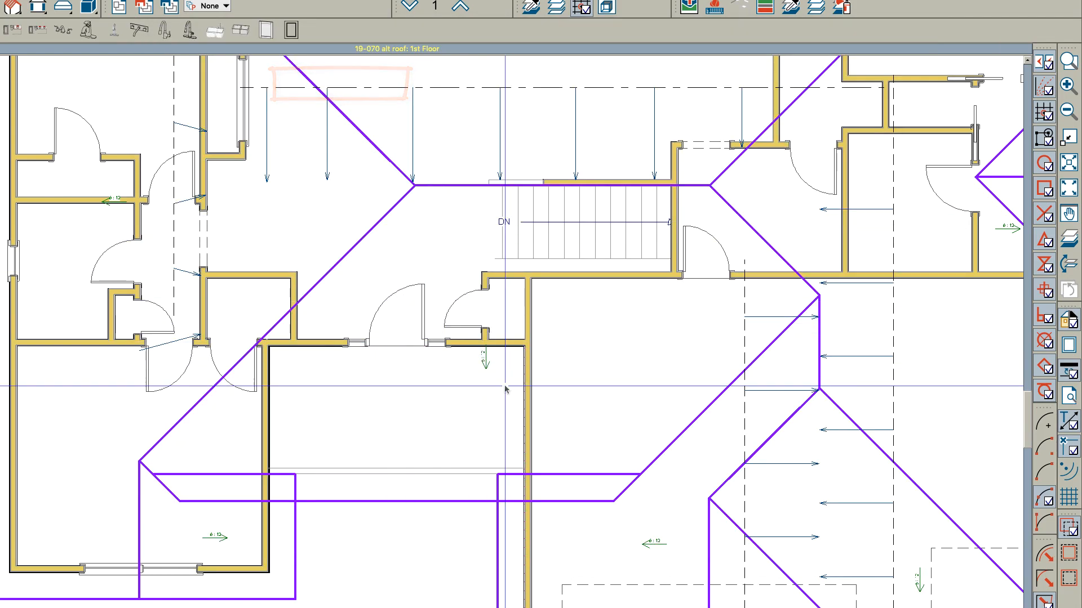
click(210, 416)
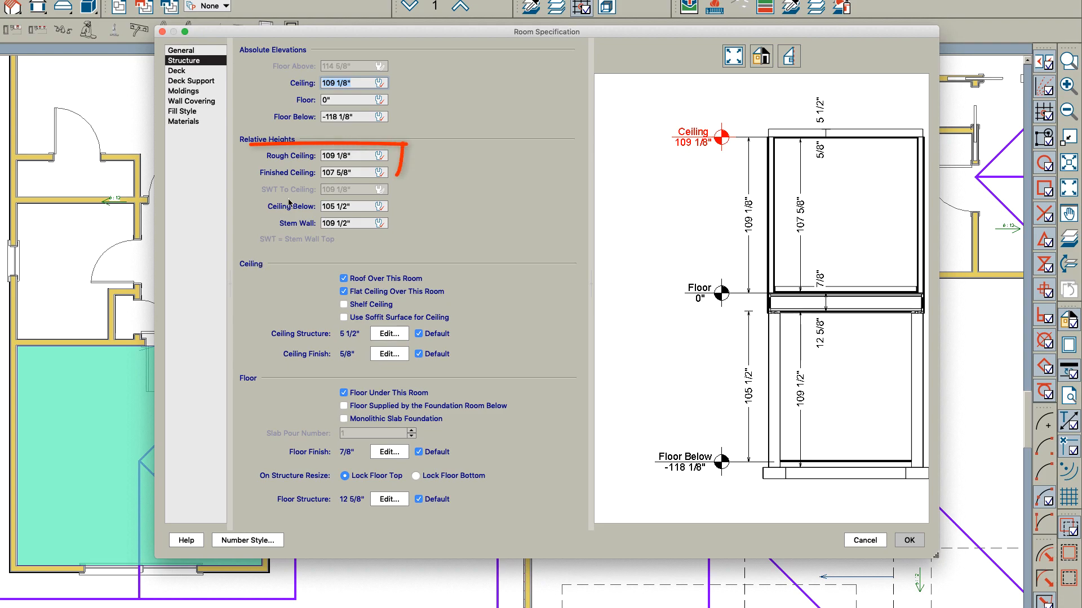
click(908, 539)
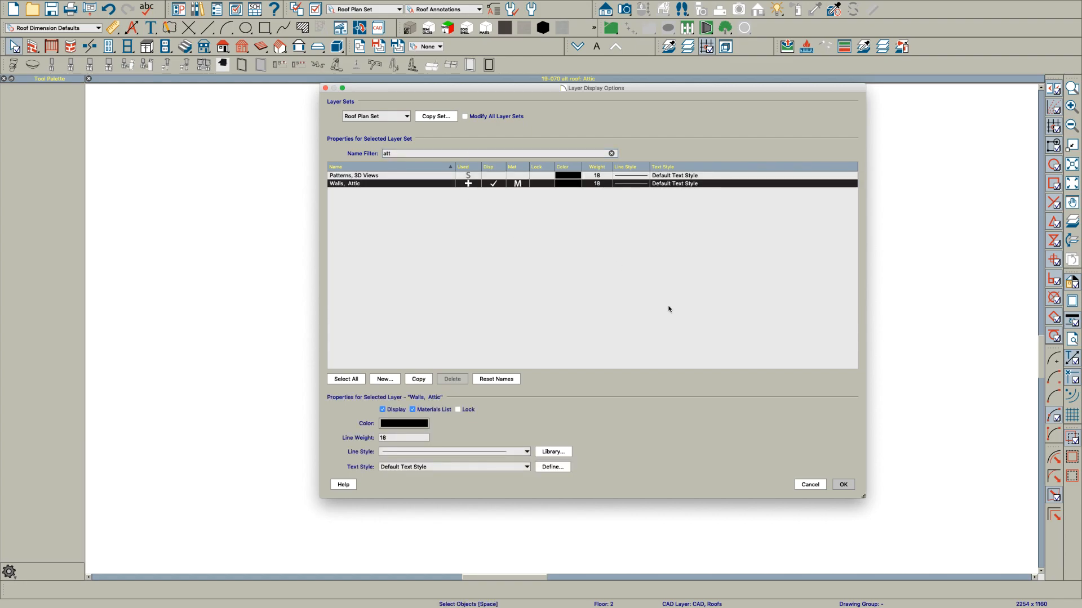
- Accept the layer settings with the Walls, Attic layer displayed
click(843, 484)
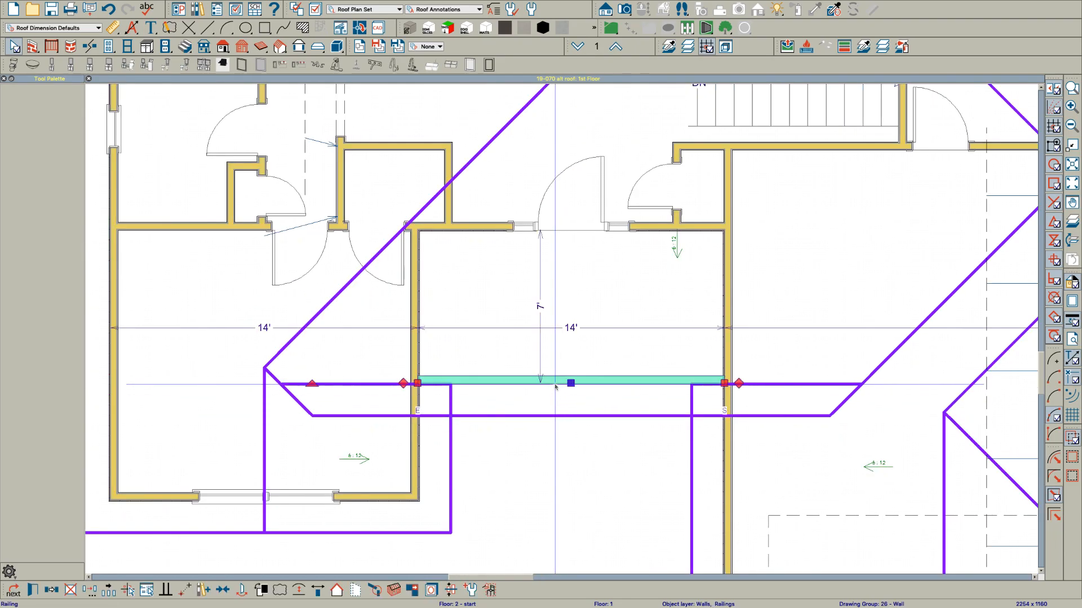
- Change the 14-foot railing wall to the Siding-4 wall type and reselect it
double_click(571, 383)
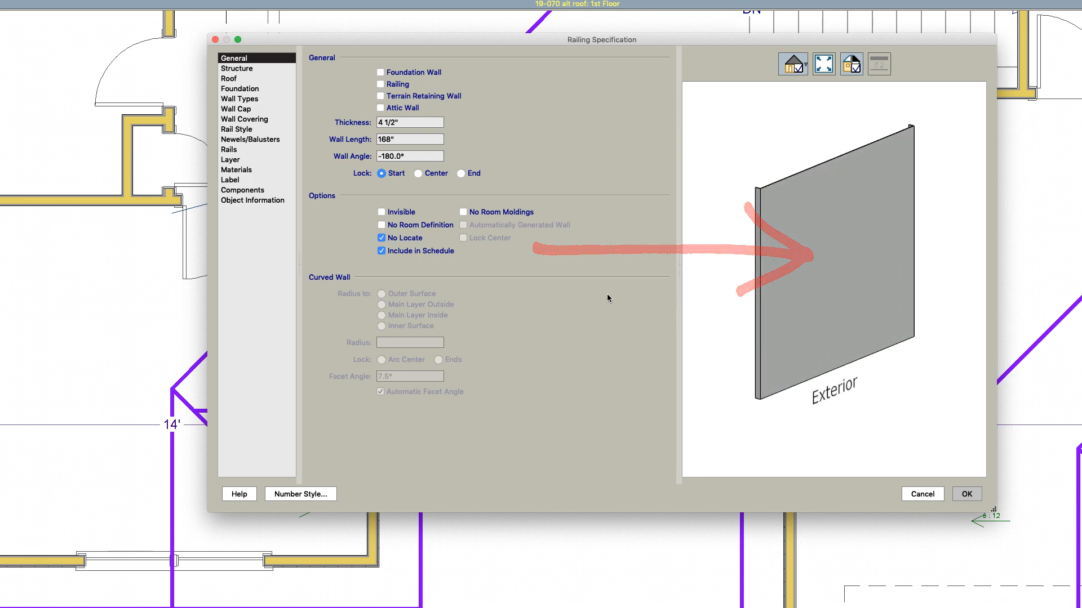
click(237, 170)
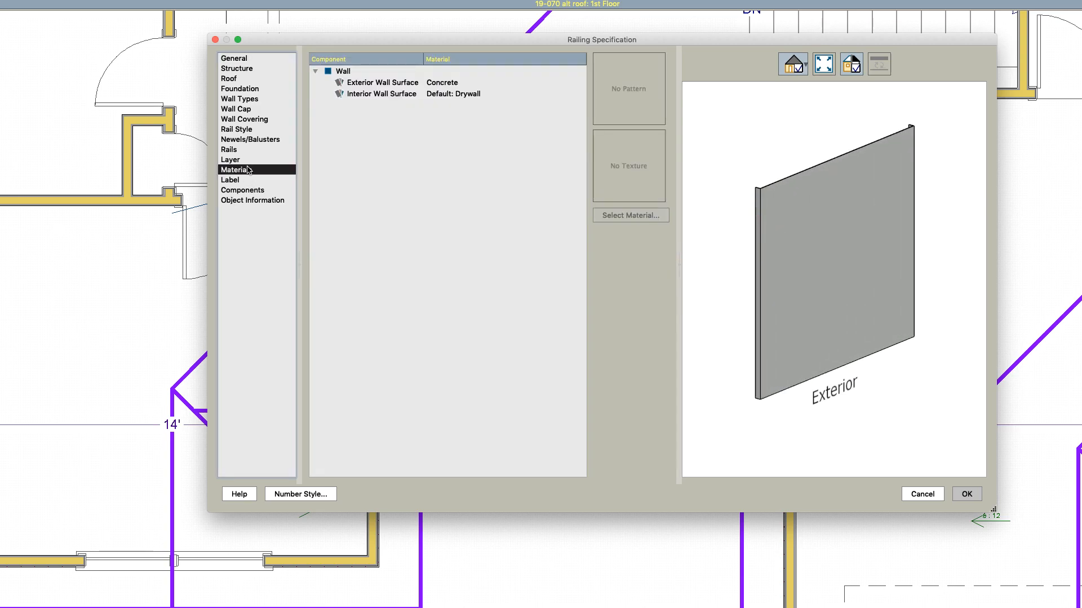
click(380, 82)
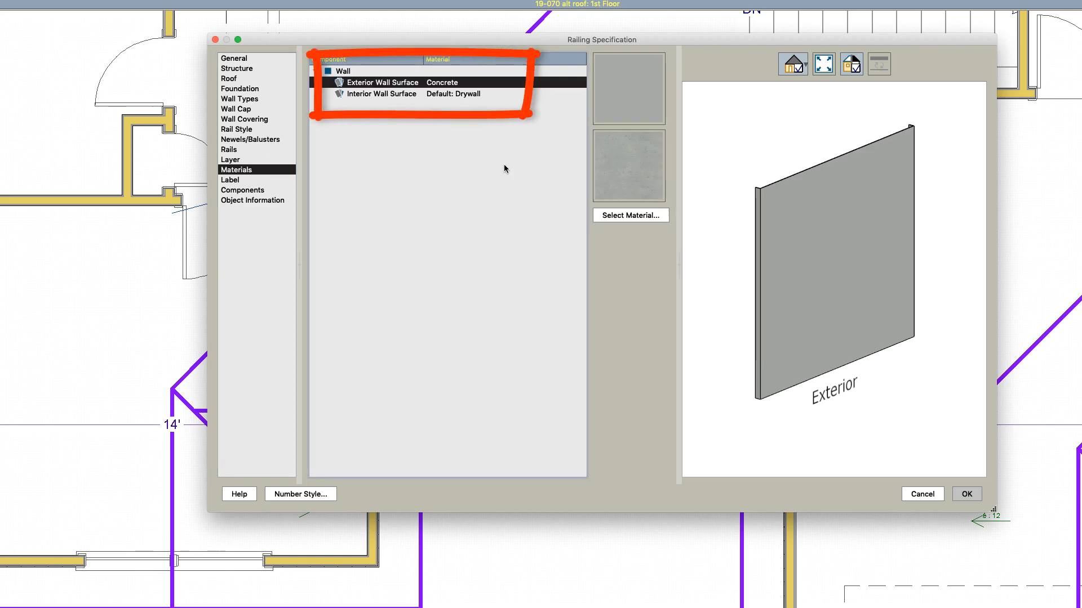
click(629, 215)
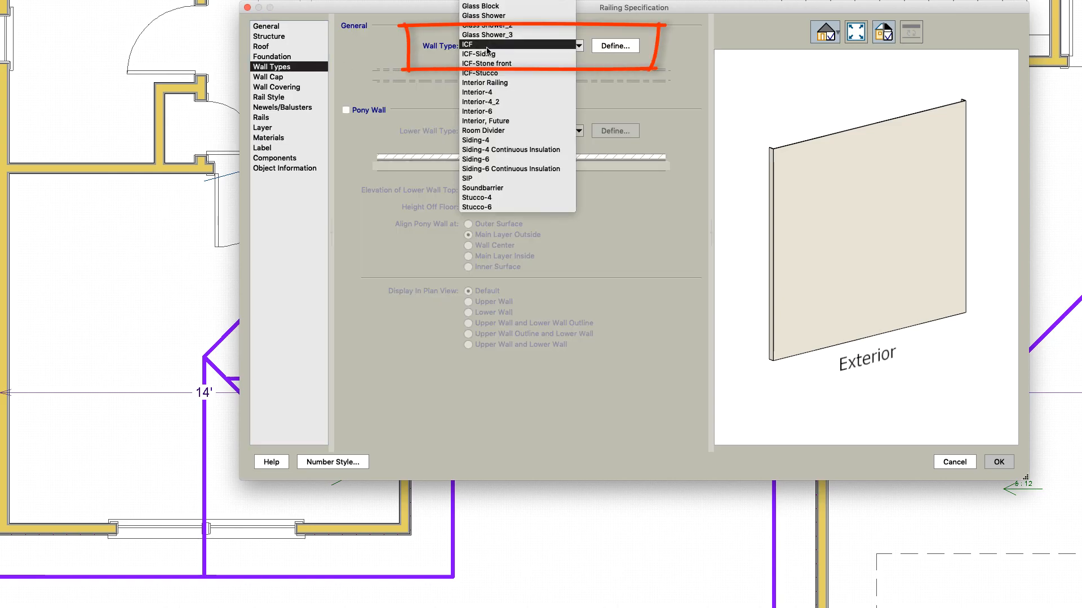
click(475, 150)
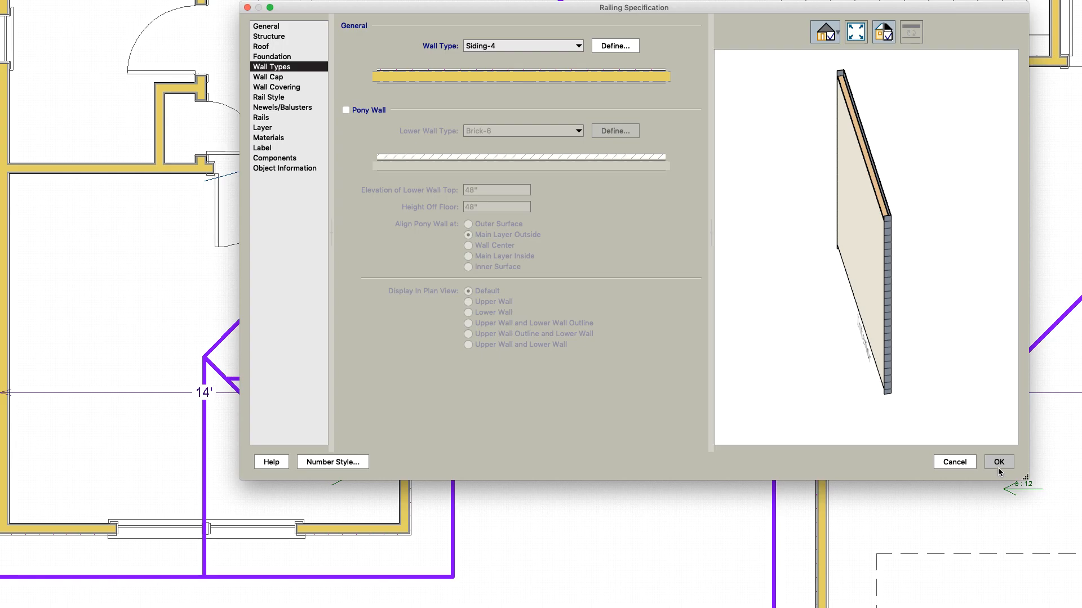
click(999, 462)
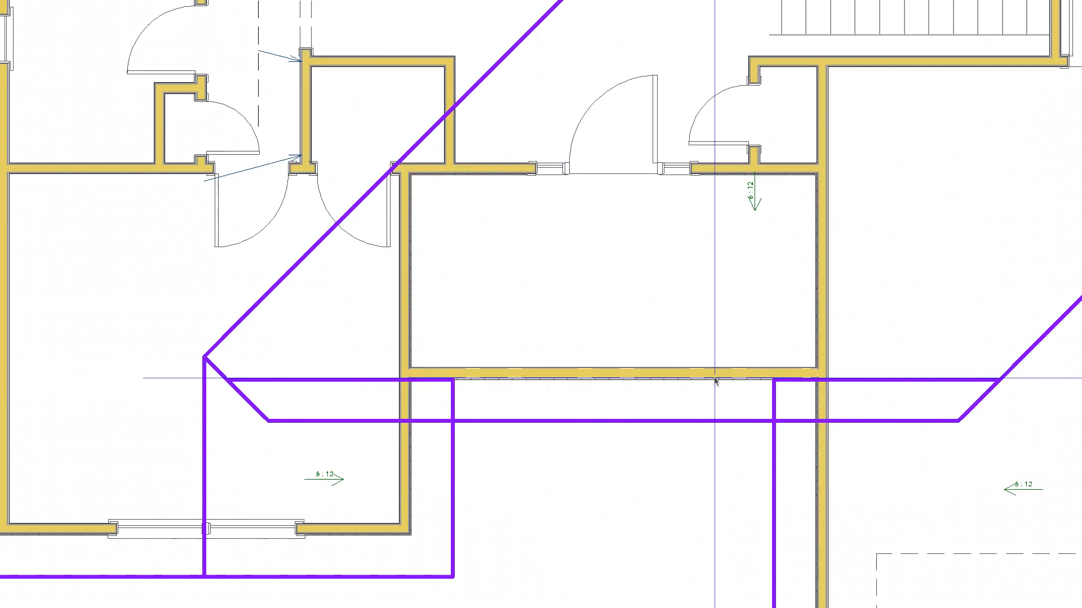
click(600, 377)
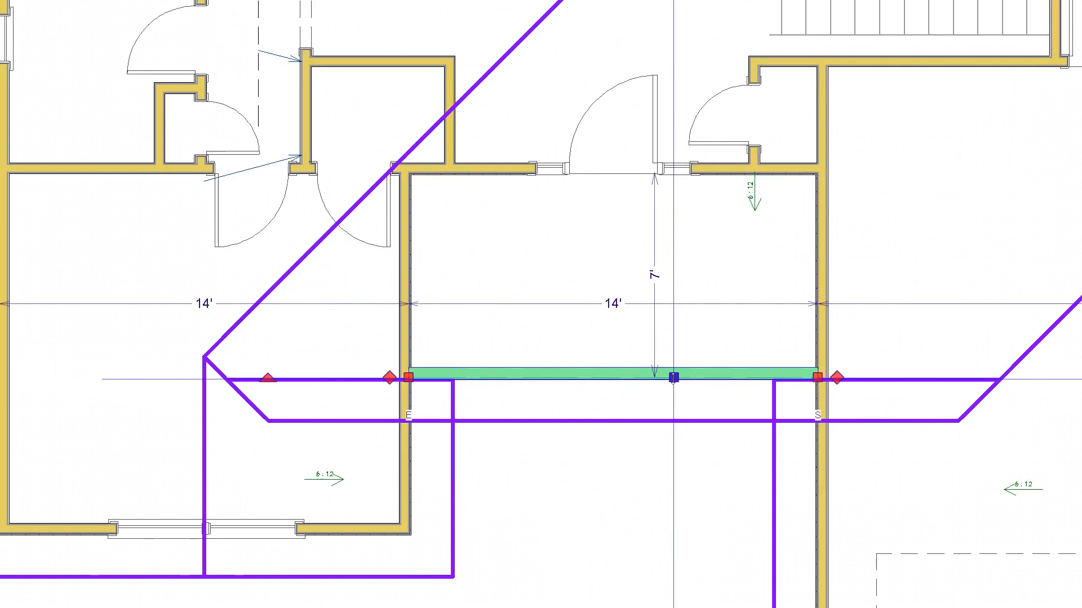
- Make the 14-foot Siding-4 wall Invisible with No Locate
double_click(608, 376)
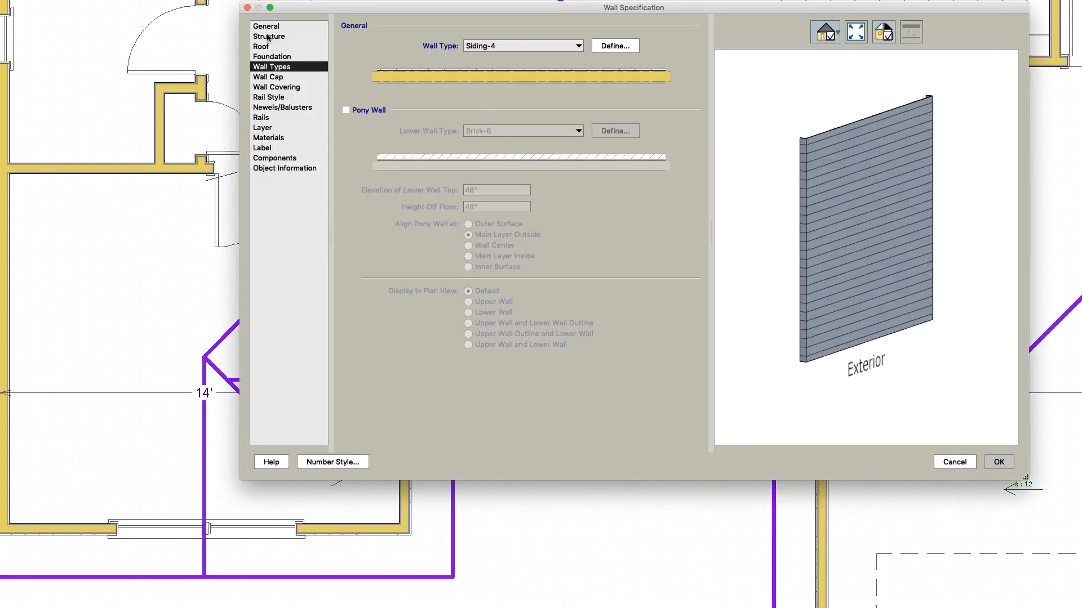
click(266, 26)
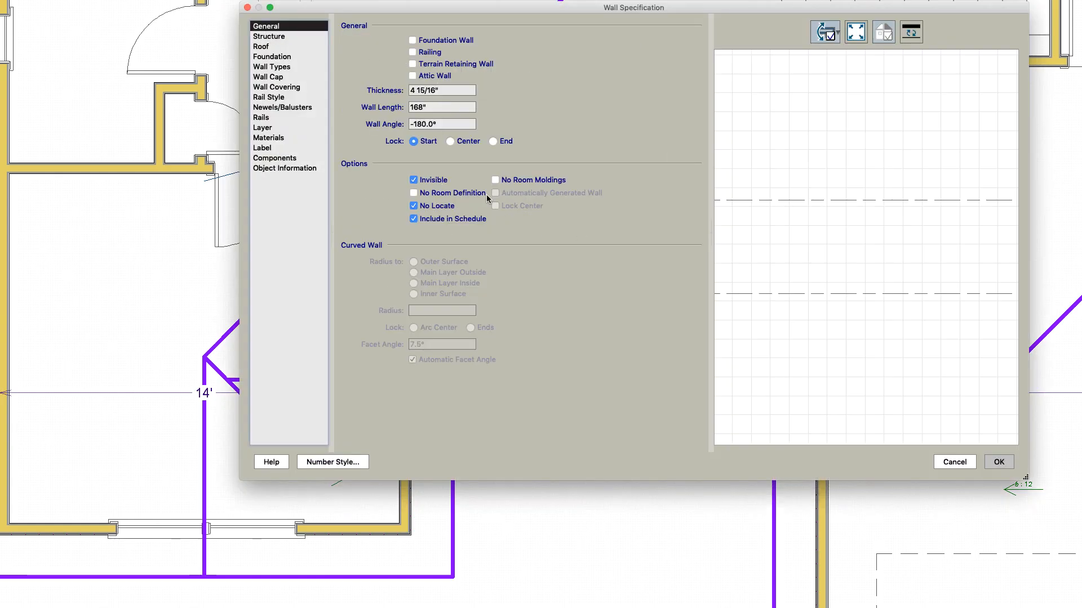
click(997, 462)
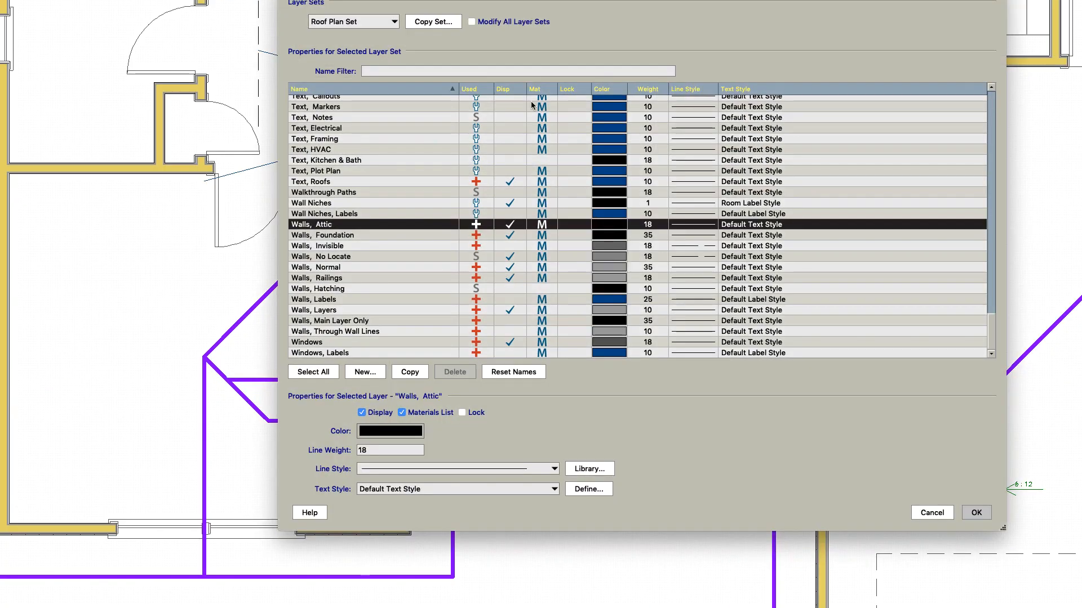
- Display the Walls, Invisible layer so the wall shows as a dashed line, then select the middle room
text(inv)
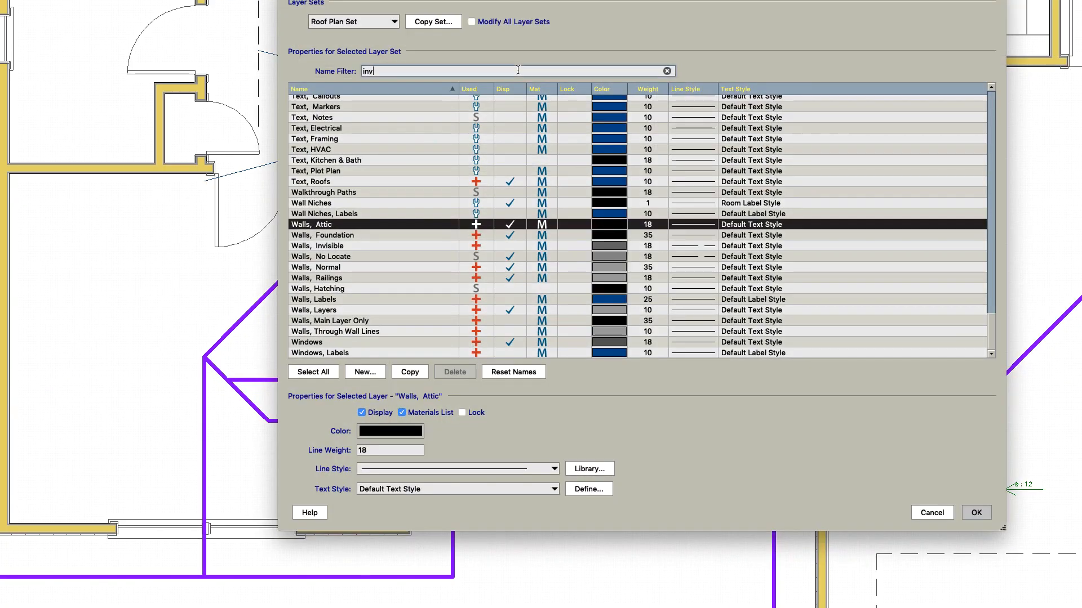
text(is)
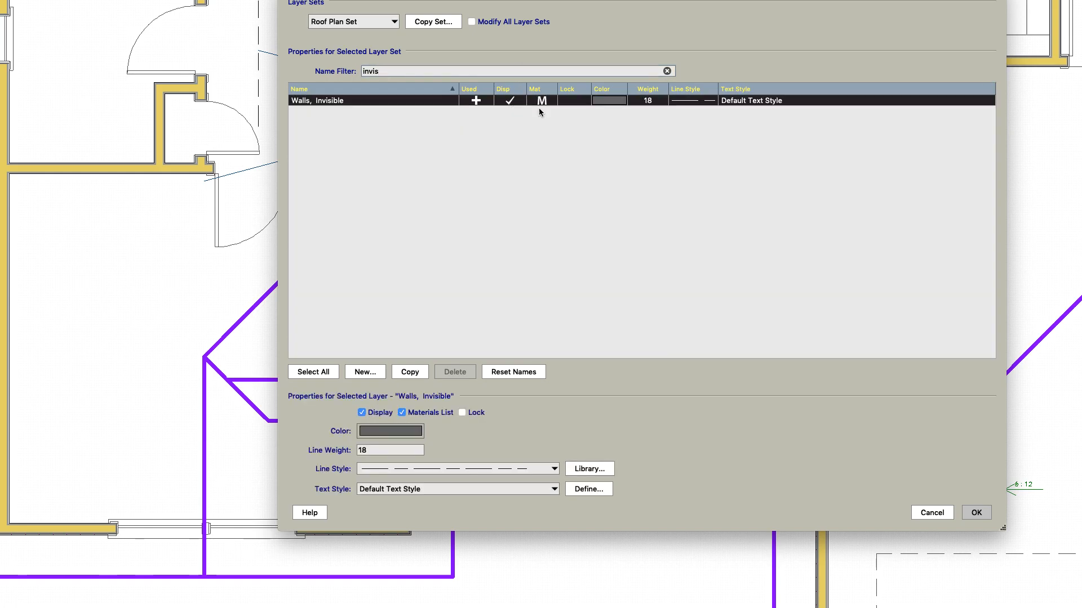
click(976, 513)
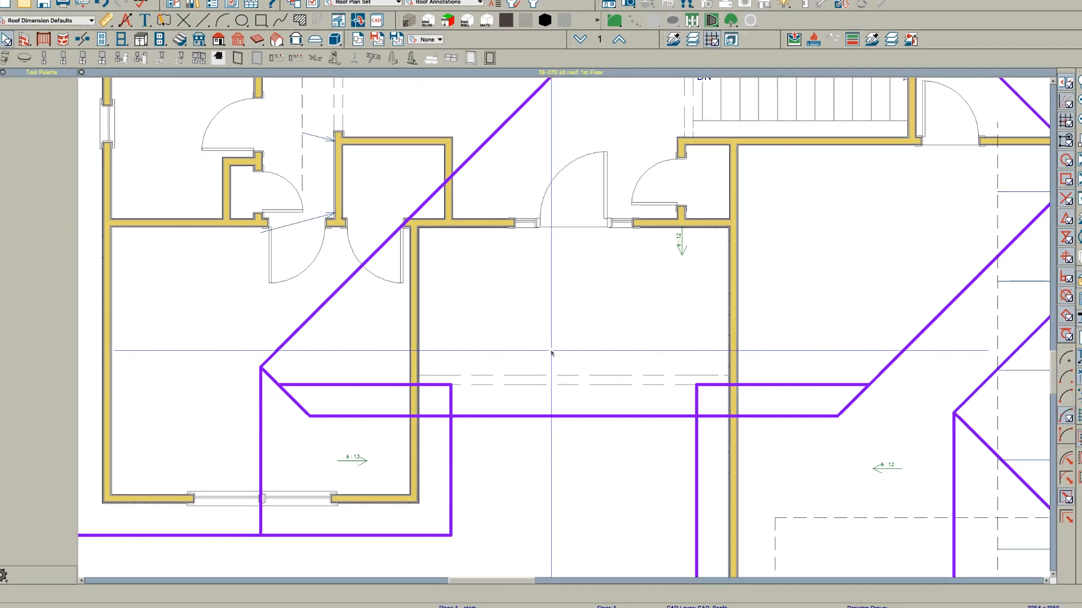
click(552, 311)
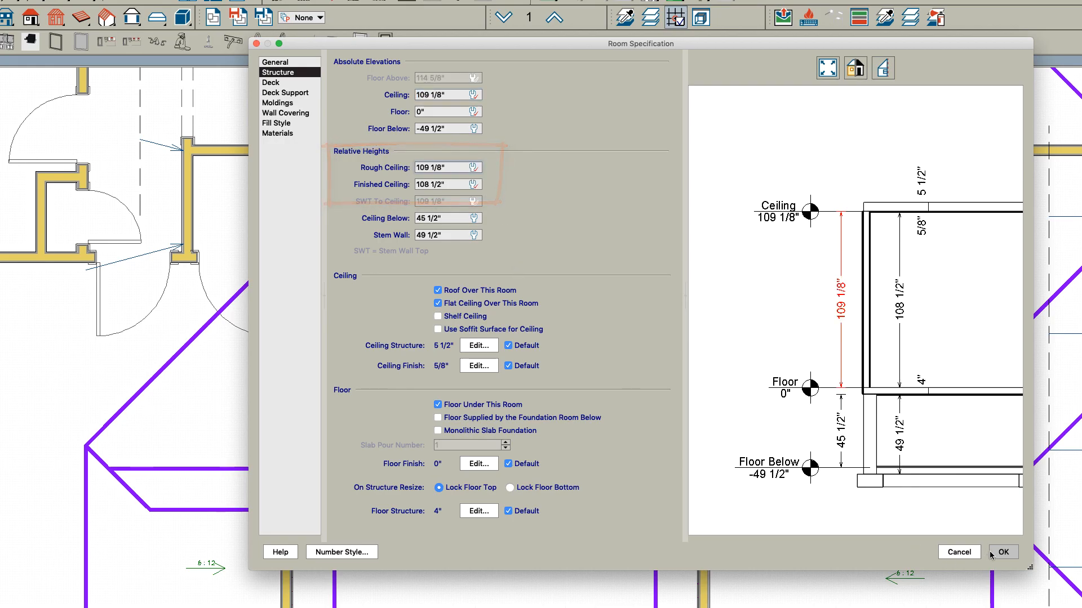
click(1001, 552)
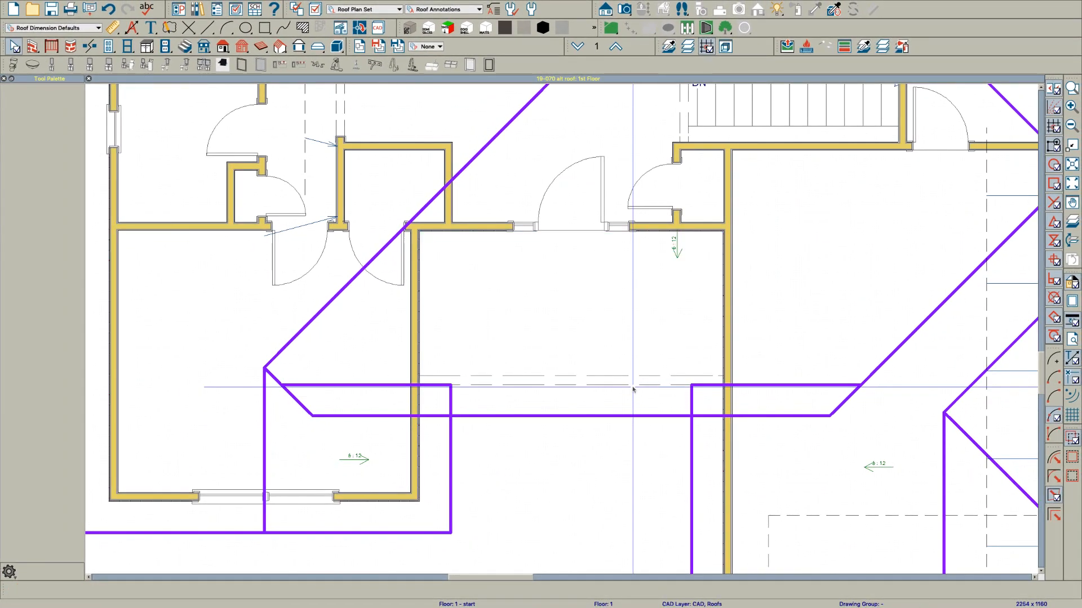
mouse_move(618, 103)
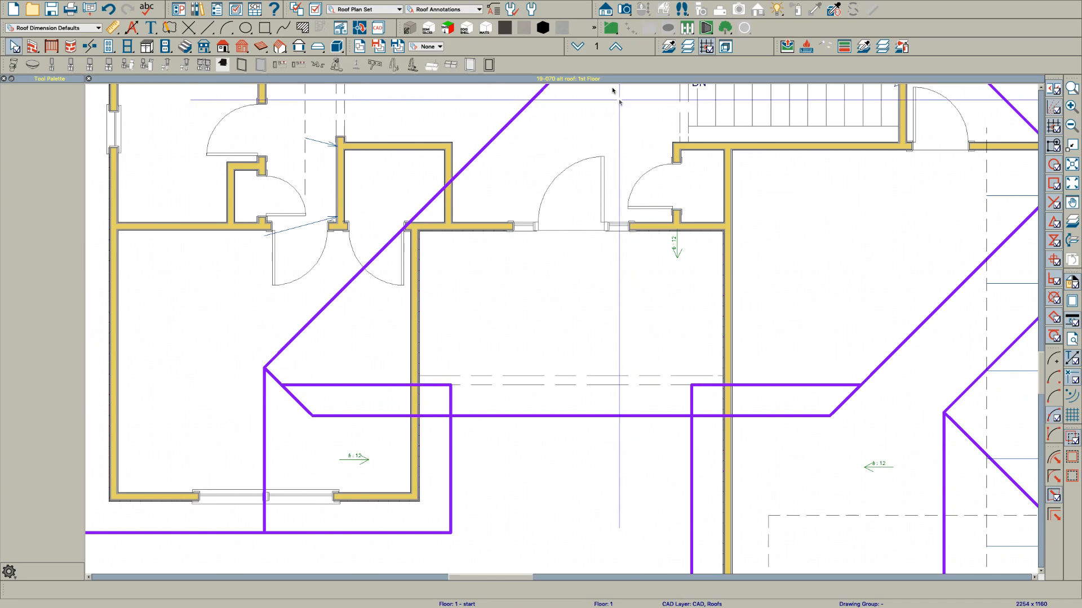
mouse_move(613, 90)
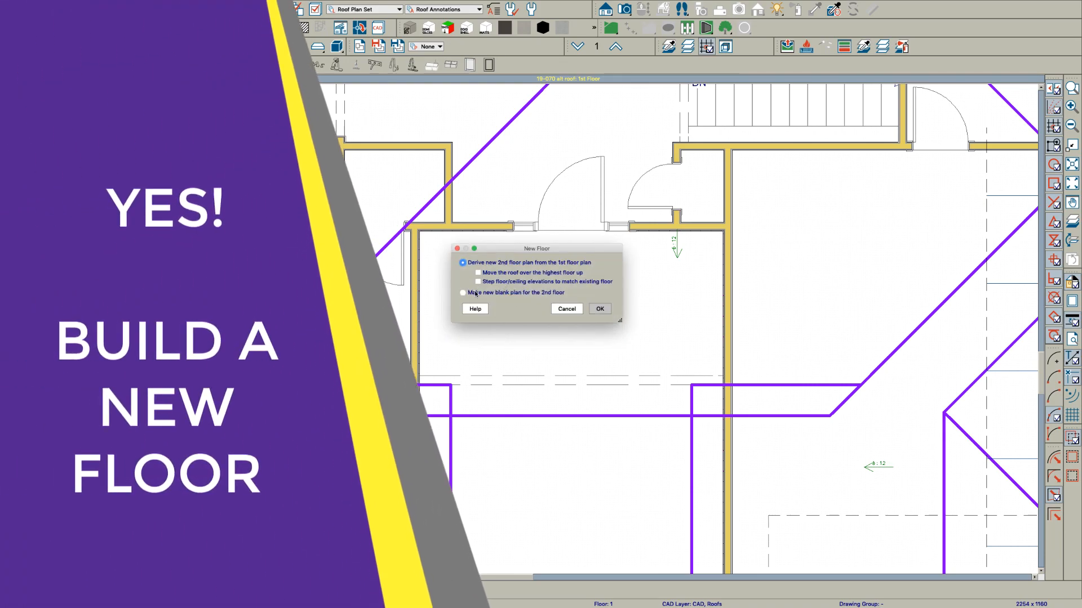
- Build a new blank 2nd floor and accept its default ceiling heights
click(463, 293)
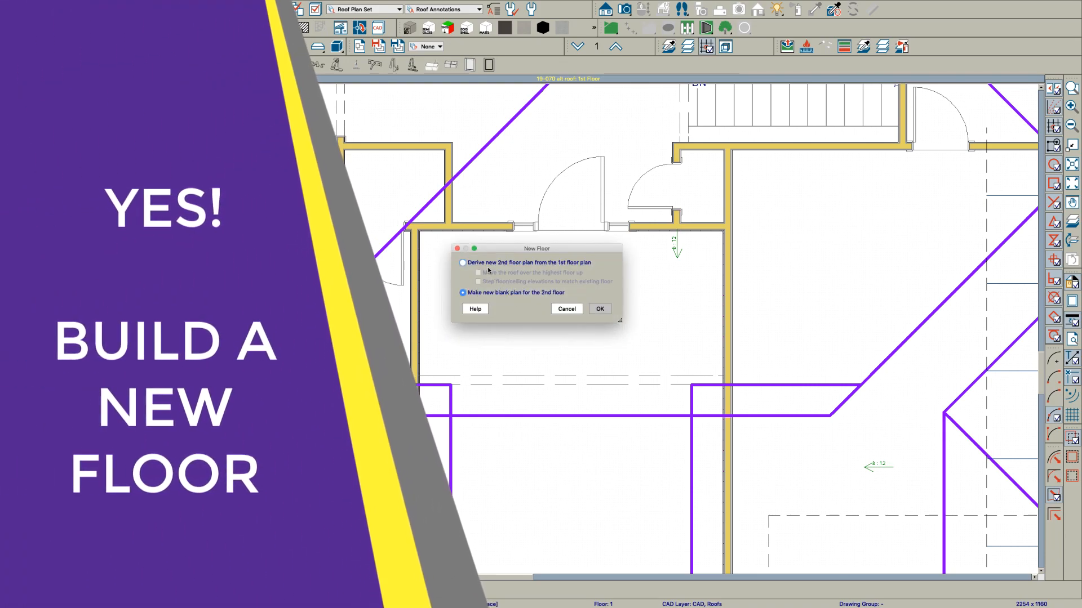
click(598, 308)
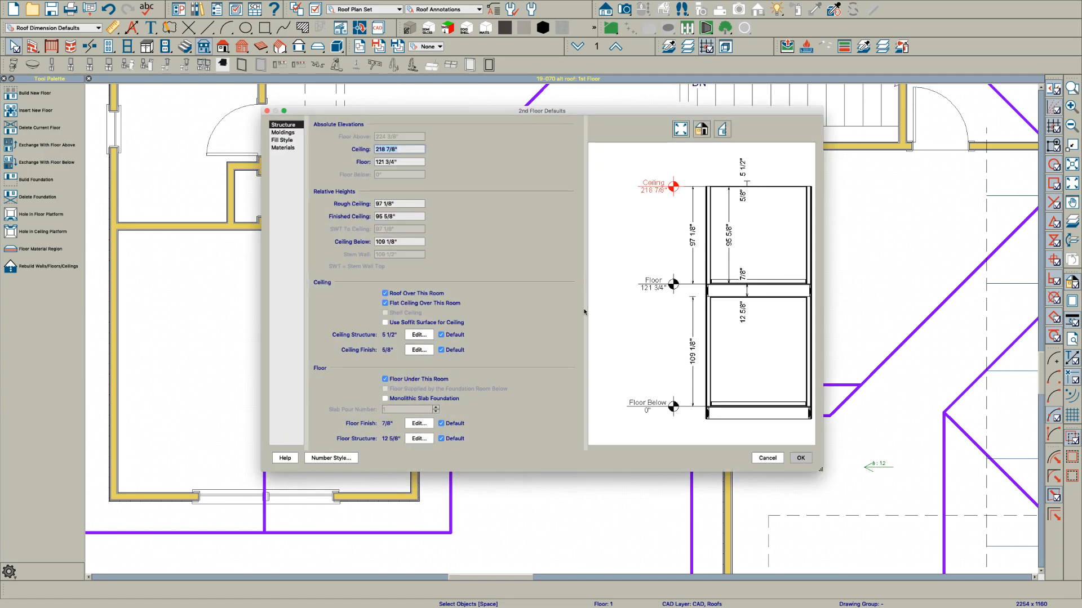
click(399, 203)
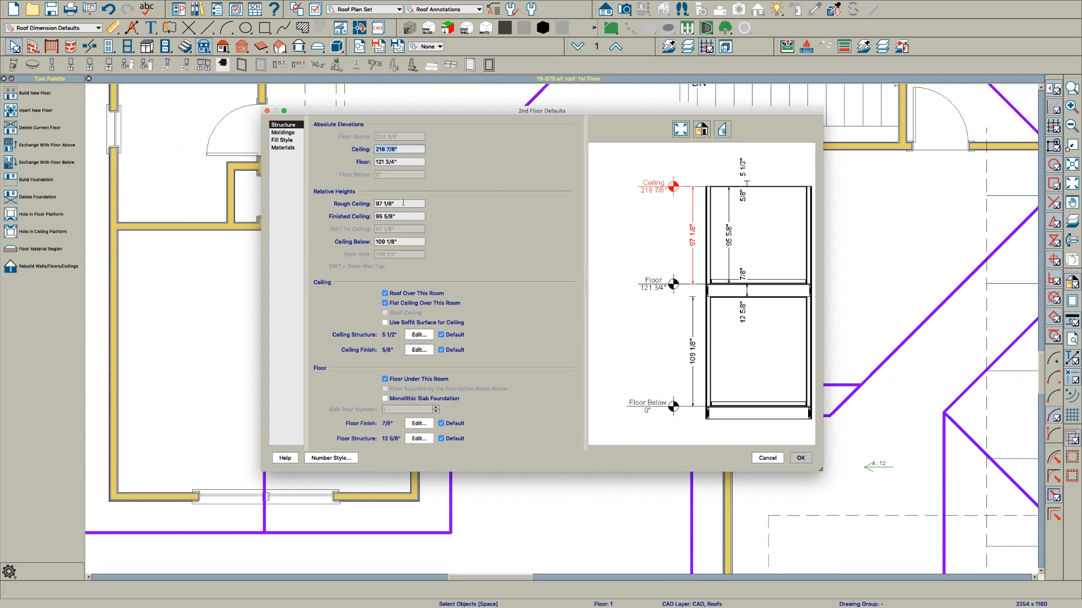
click(800, 458)
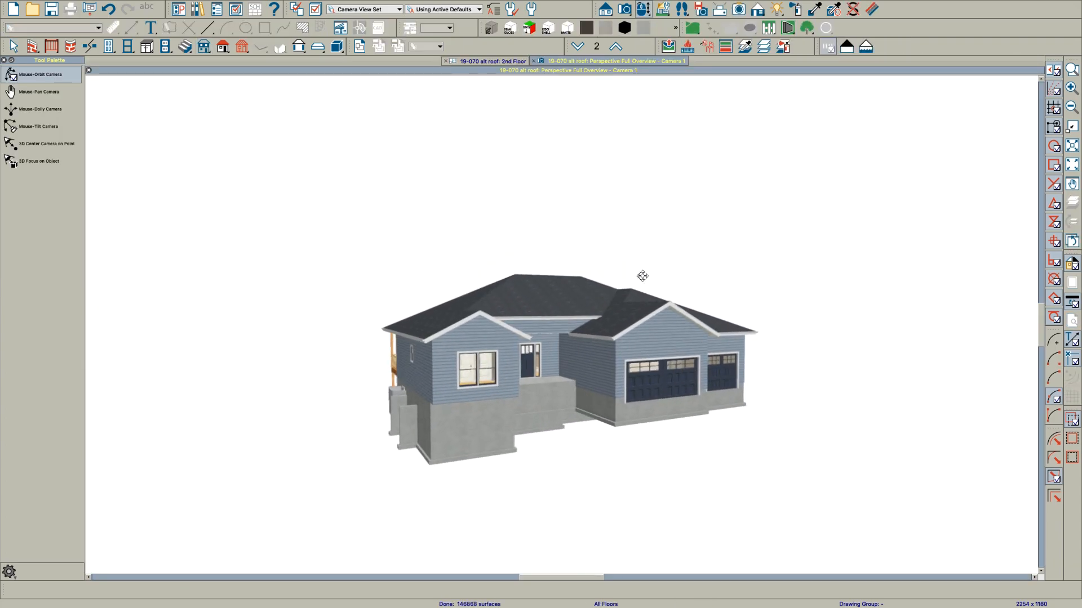
- Inspect the front entry in the 3D overview, then return to the second-floor plan
click(487, 61)
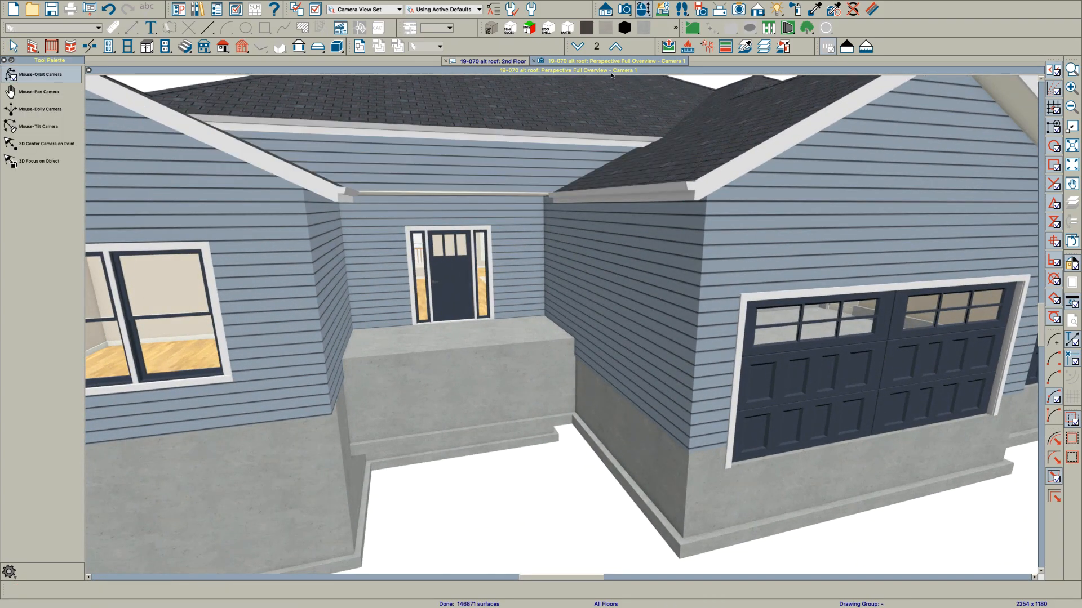
click(490, 78)
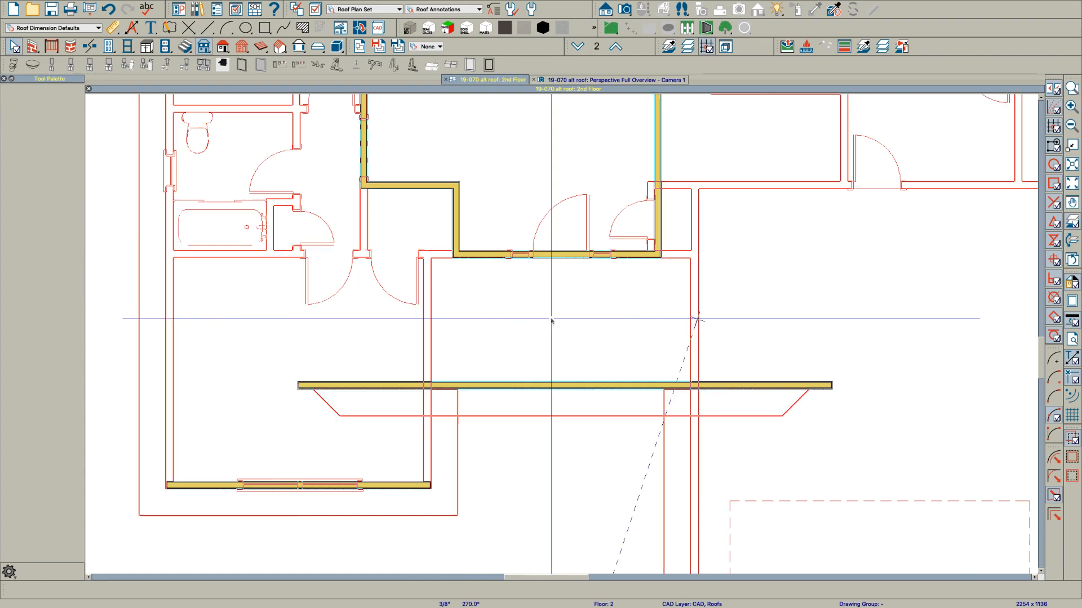
- Select the attic wall above the room and allow editing the automatically generated walls
click(552, 257)
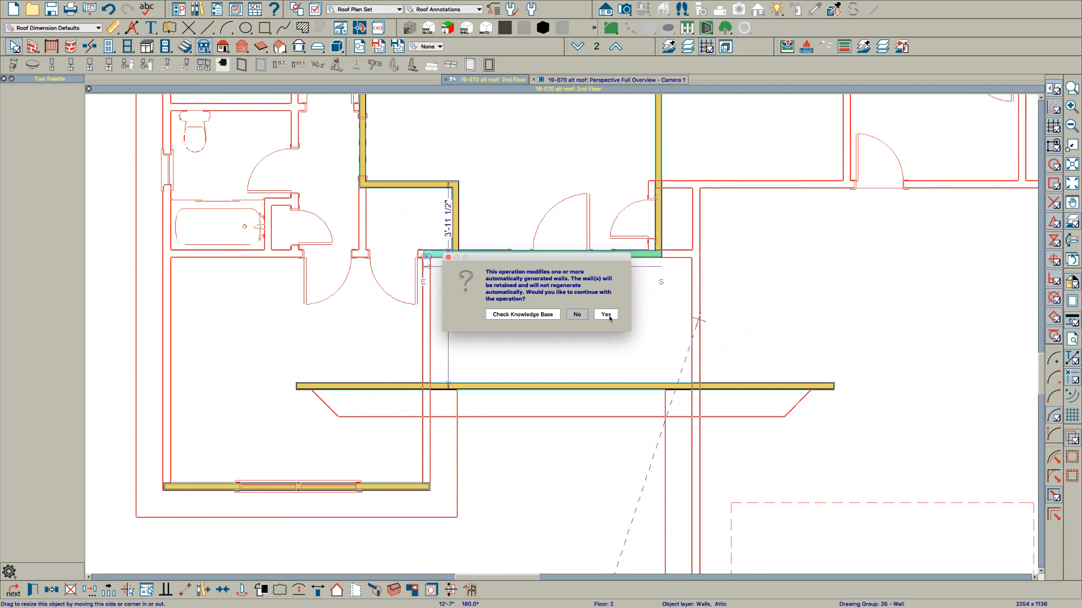
click(605, 314)
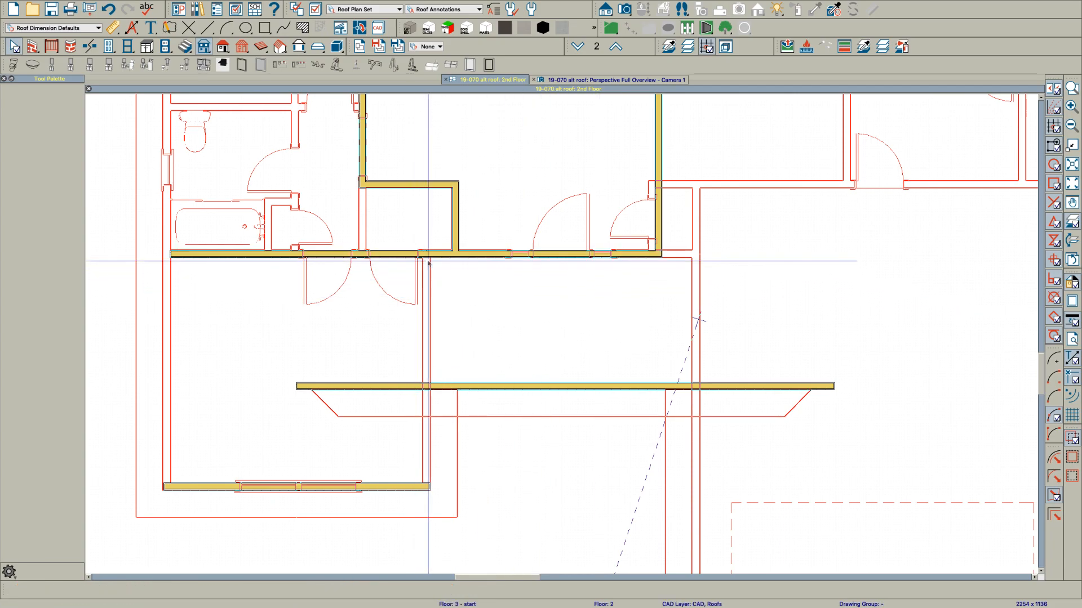
click(539, 254)
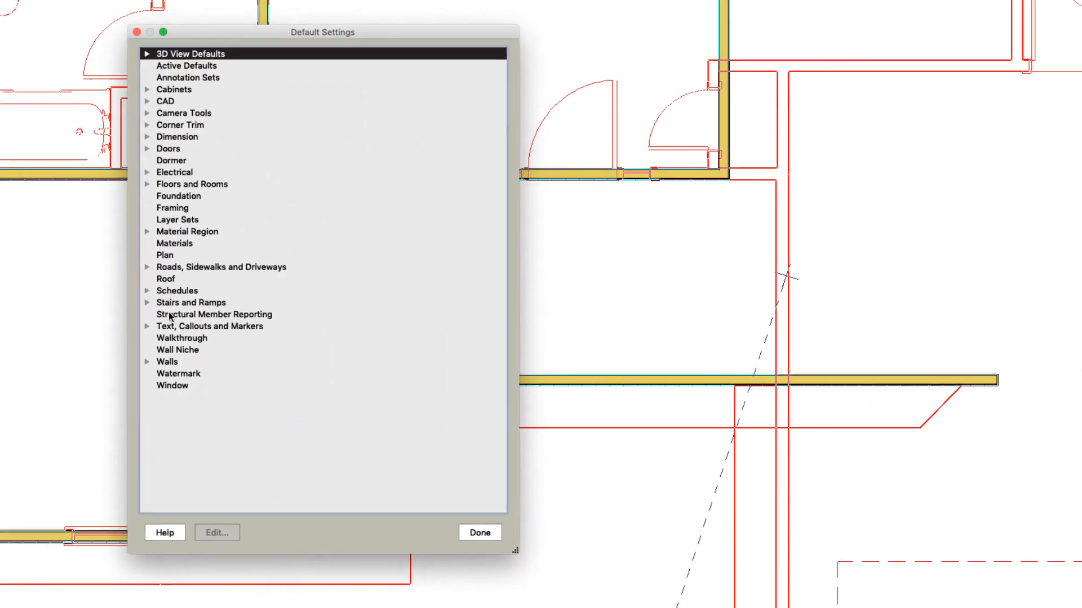
- In the General Wall defaults, turn off automatic attic-wall rebuilding
click(147, 361)
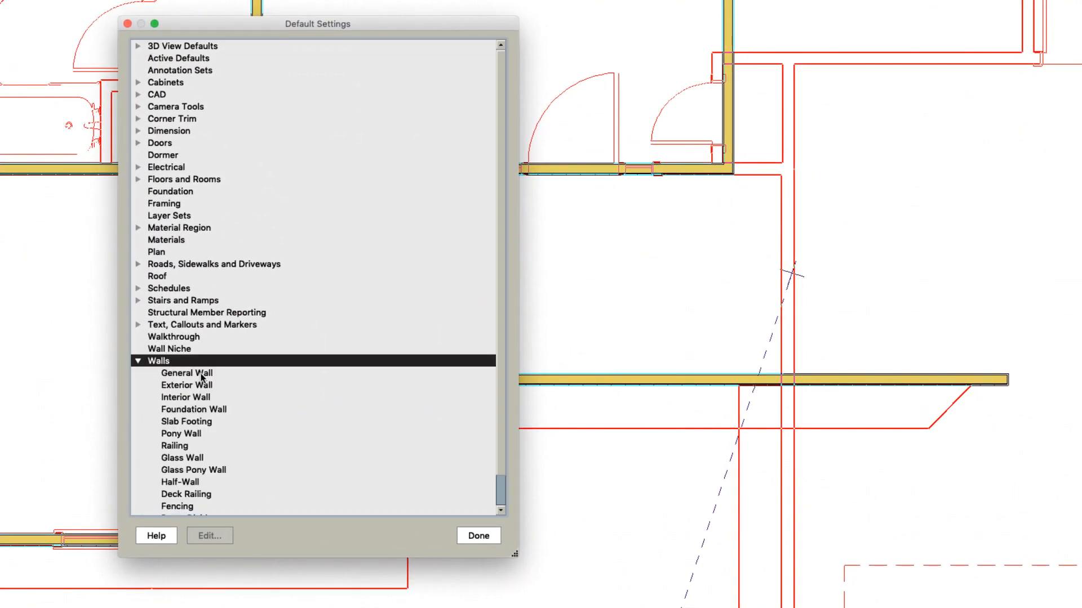
double_click(185, 373)
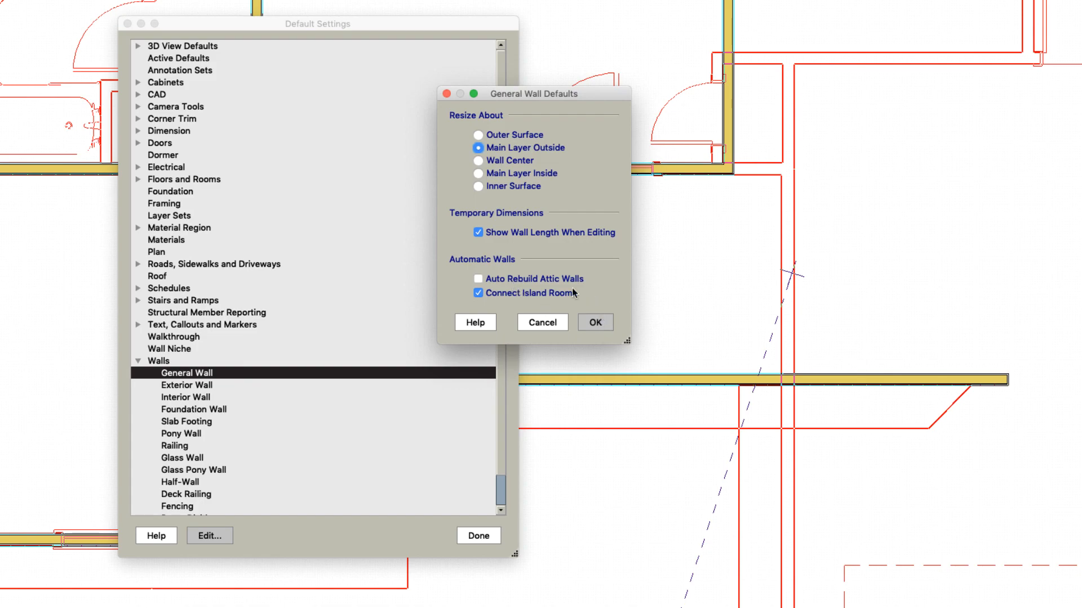
click(594, 322)
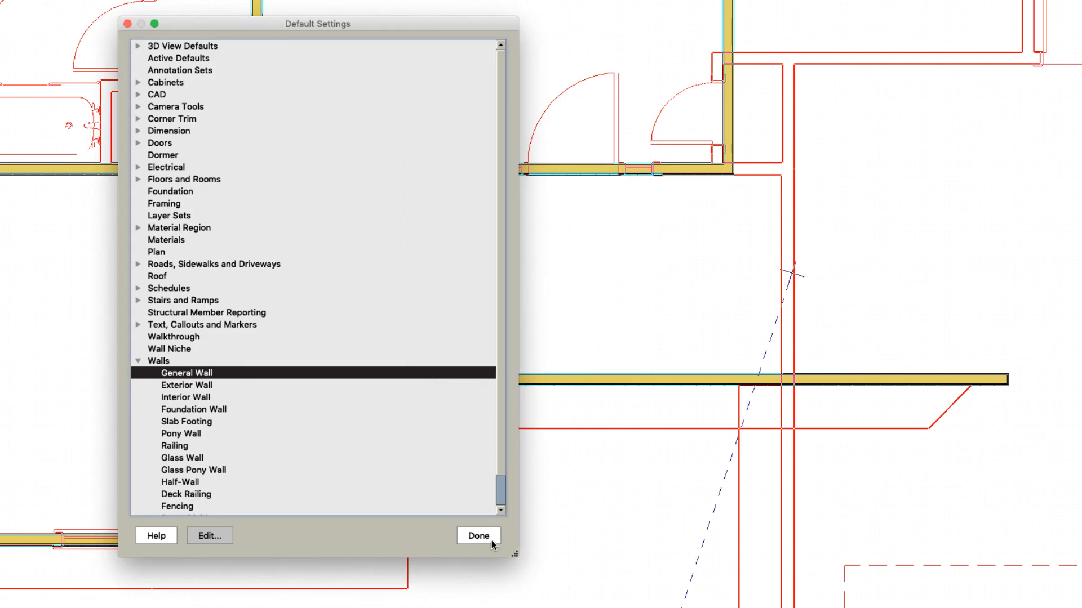
click(478, 536)
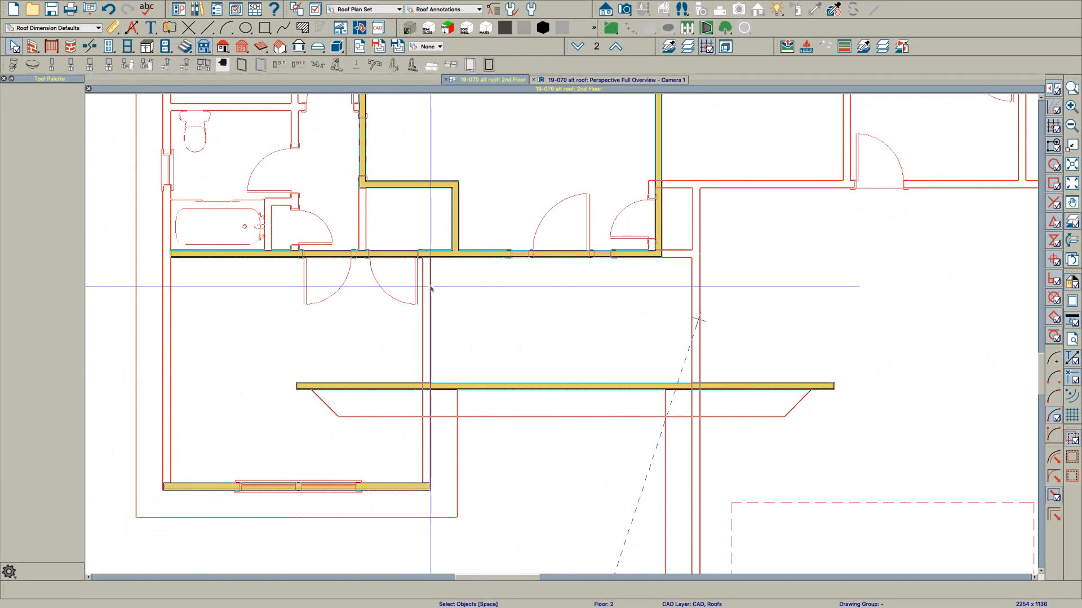
- Draw two attic walls enclosing the 14-foot room and uncheck No Room Definition so they define a room
click(539, 256)
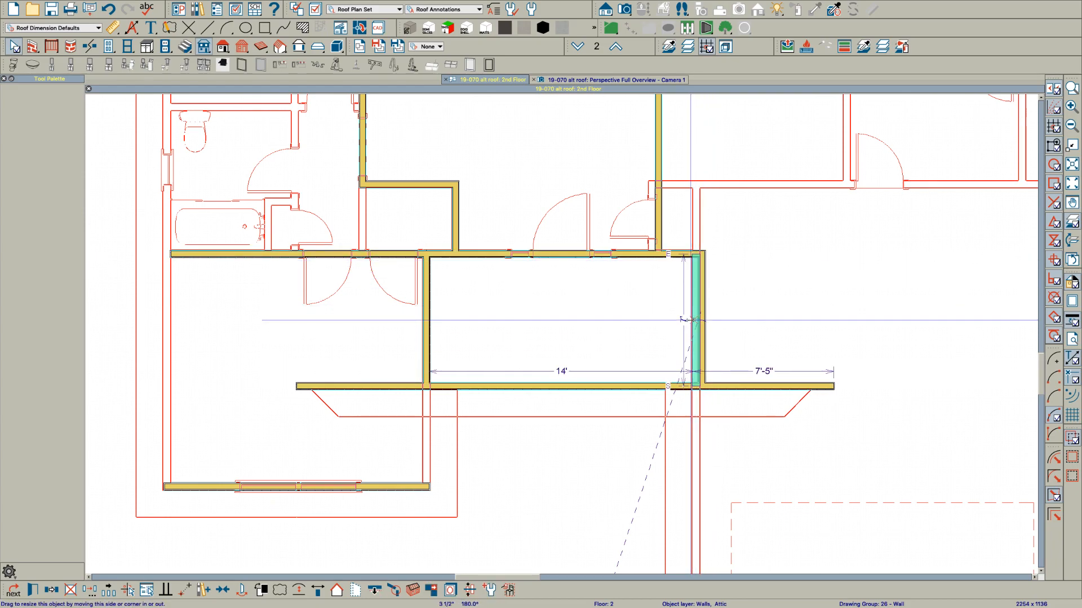
click(693, 318)
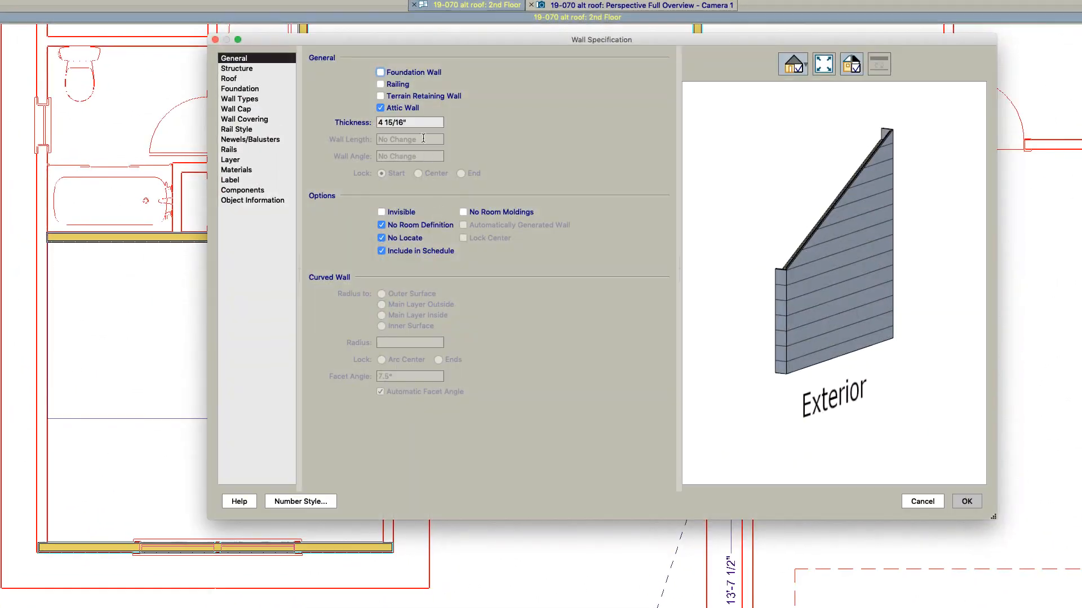
click(380, 225)
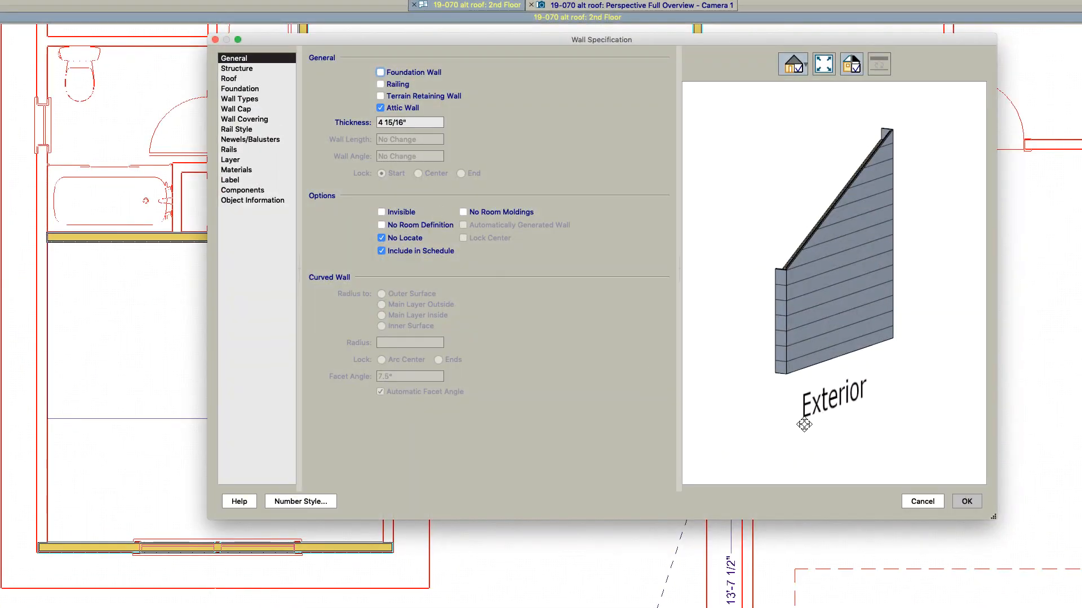
click(965, 500)
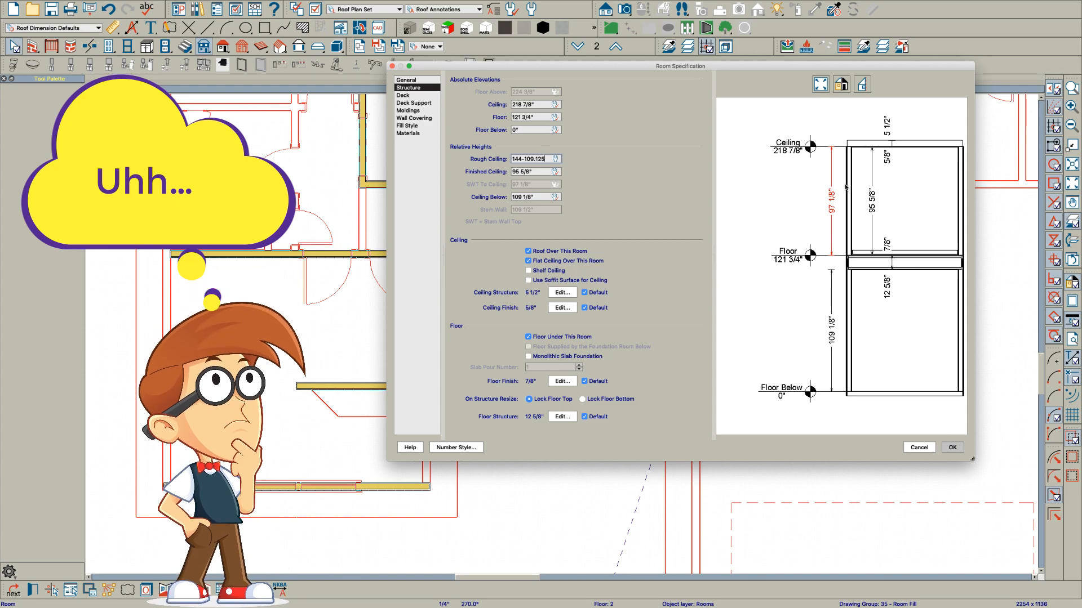
- Set the enclosed room's type to Open Below and answer Yes to show room labels
click(951, 447)
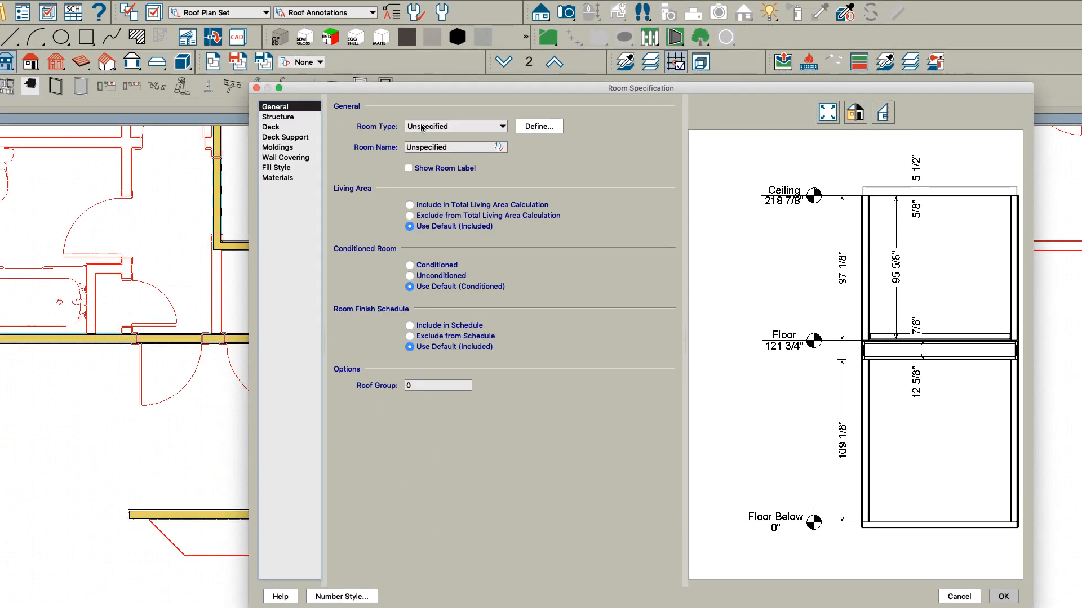
click(454, 126)
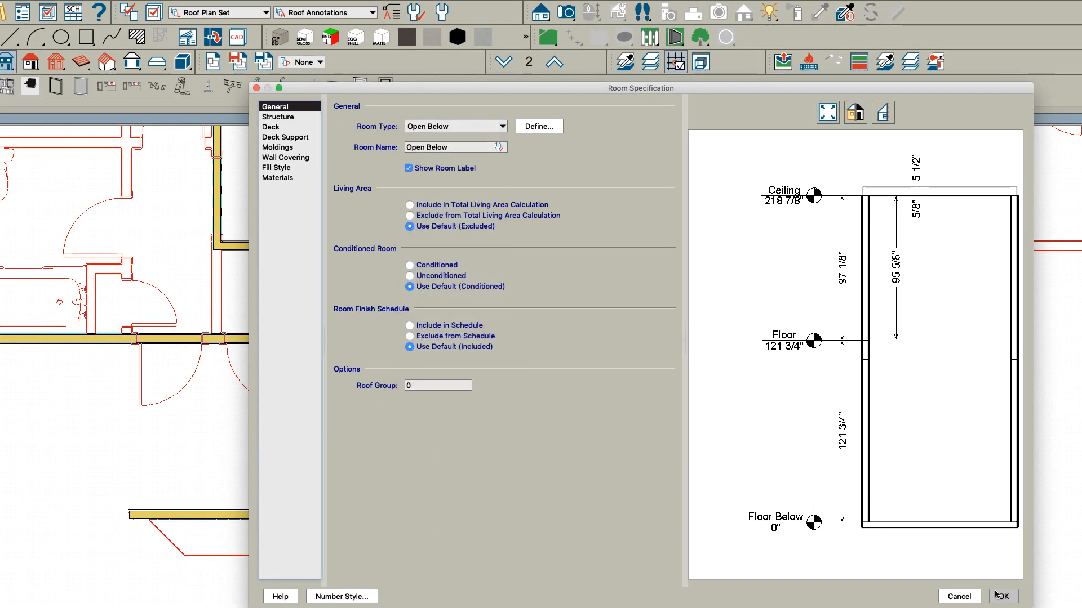
click(1000, 596)
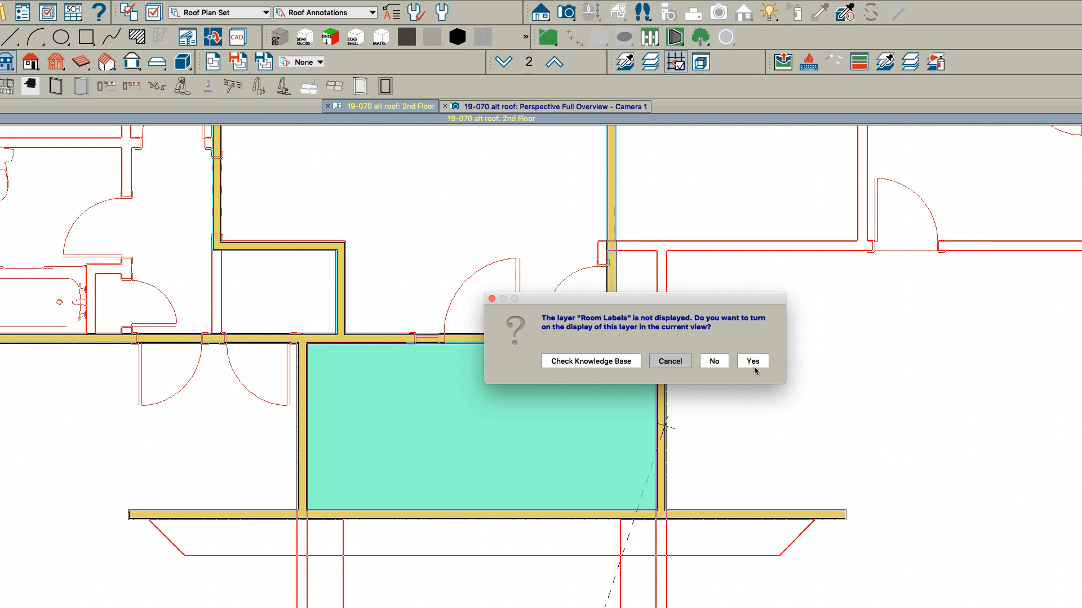
click(752, 361)
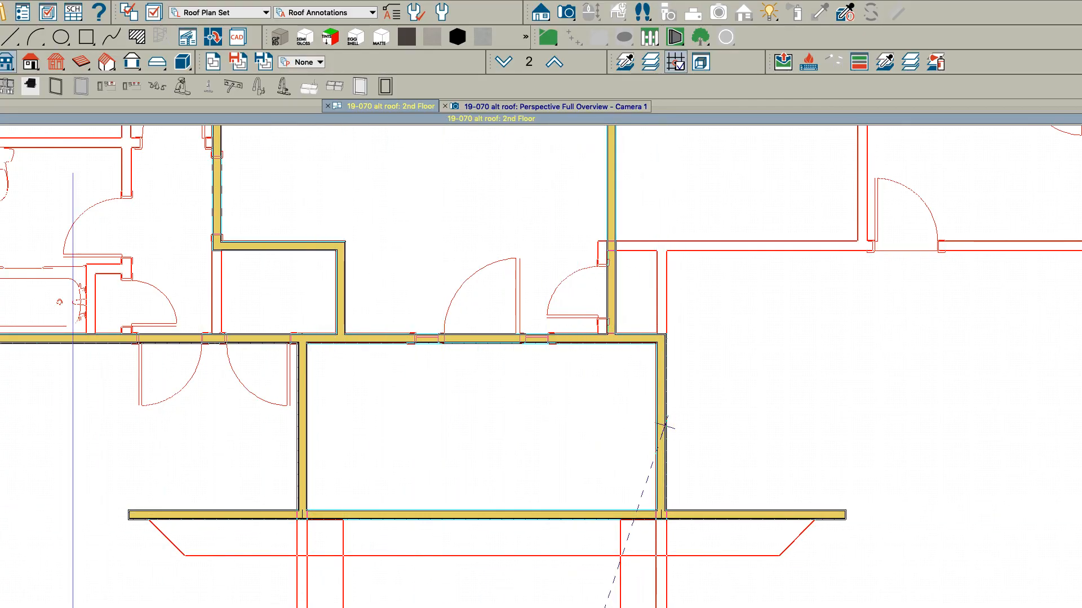
- Review the front wall and room specifications, then the first-floor porch structure with its 109 1/8-inch ceiling
click(475, 514)
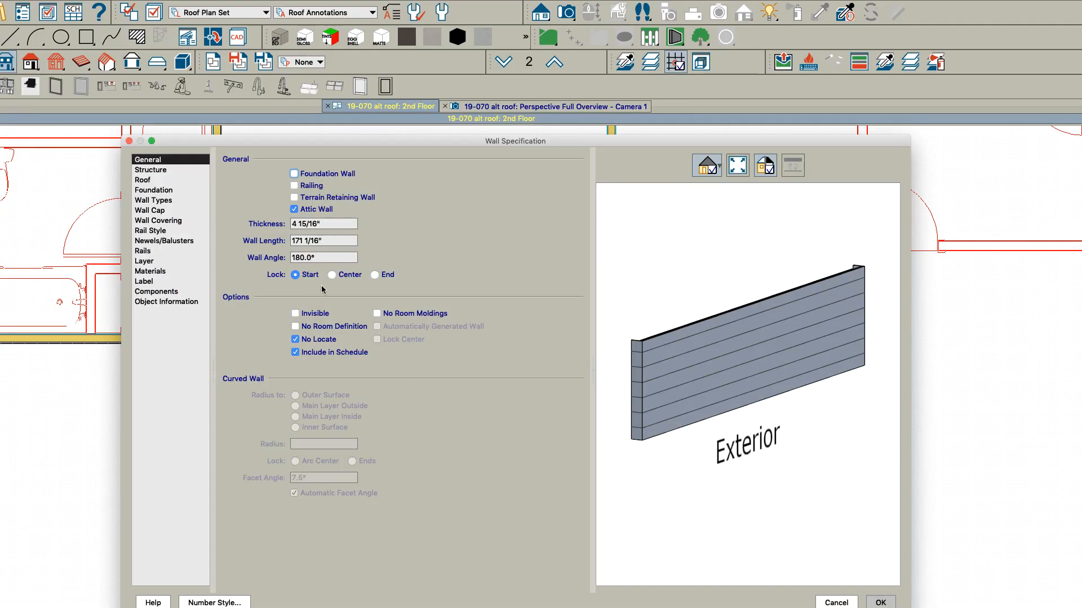
click(880, 602)
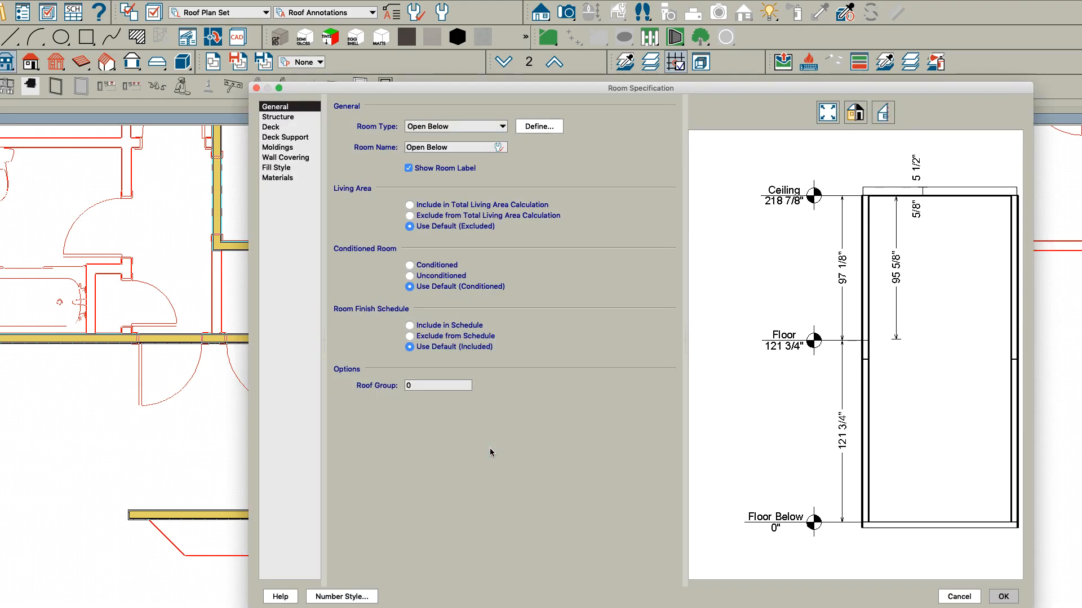
mouse_move(510, 218)
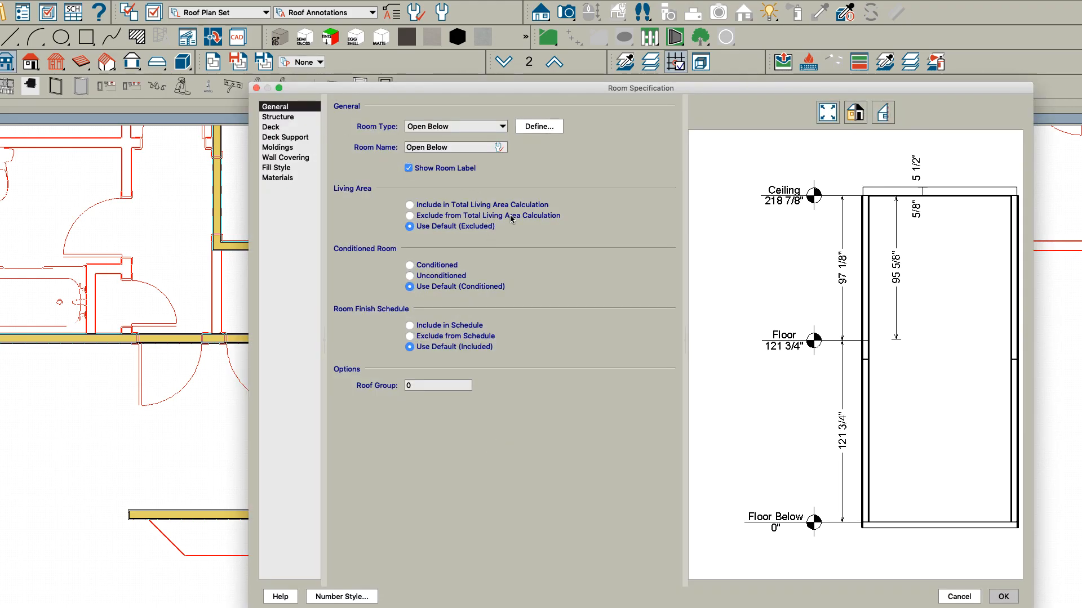
click(1001, 595)
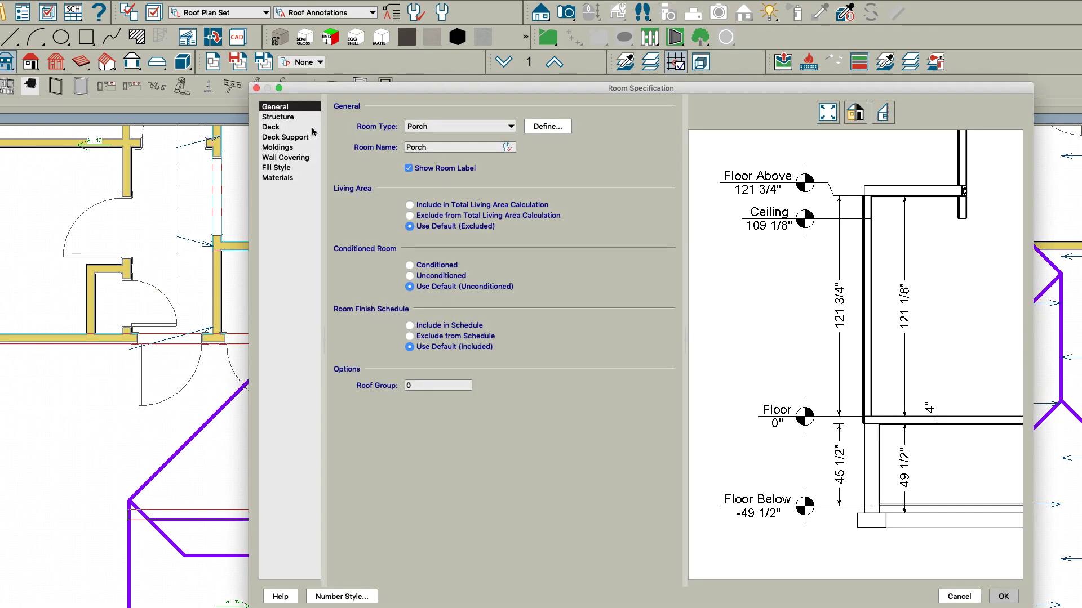
click(278, 116)
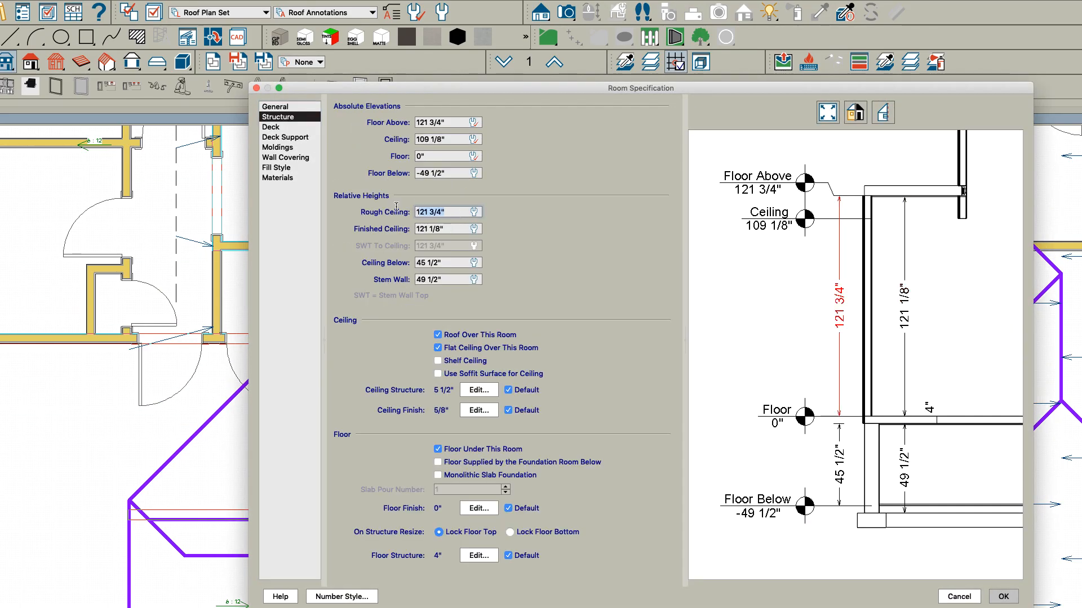
mouse_move(355, 198)
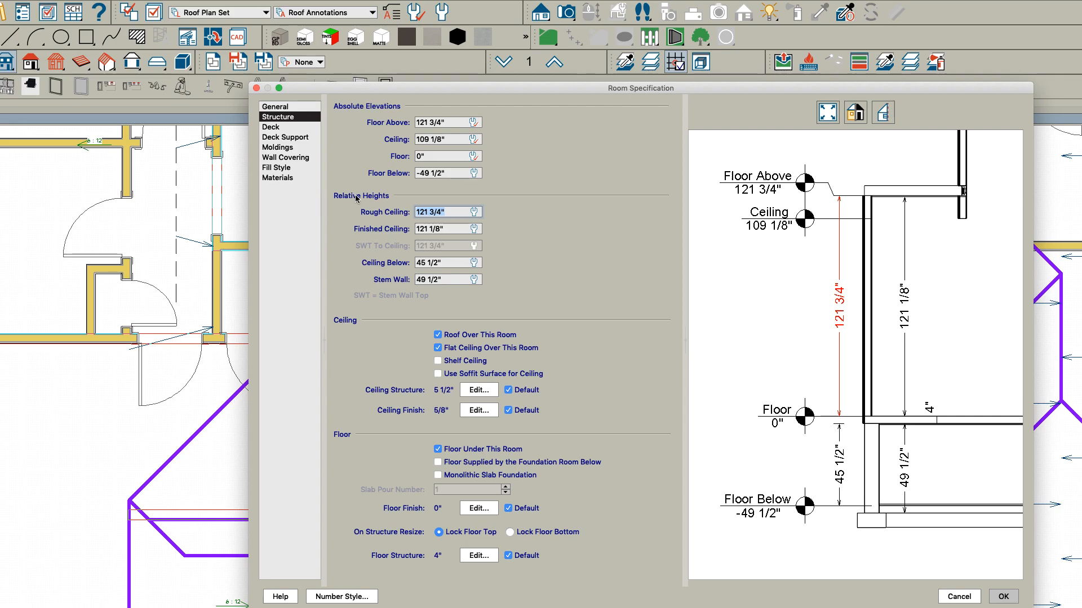
click(1003, 596)
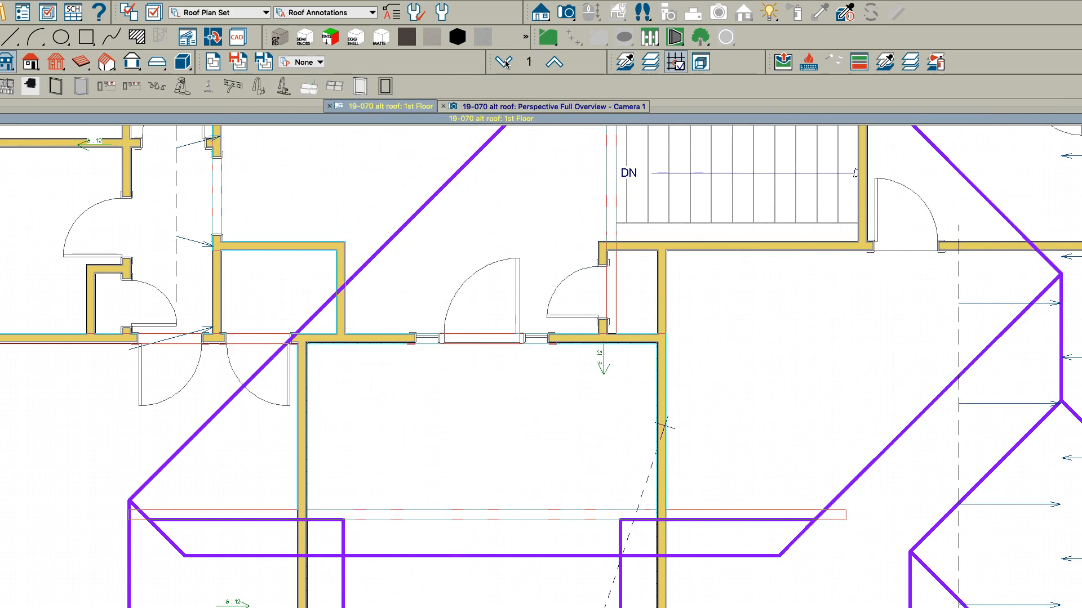
- Back on Floor 2, enter 144-121 3/4" as the Open Below room's rough ceiling height
click(561, 61)
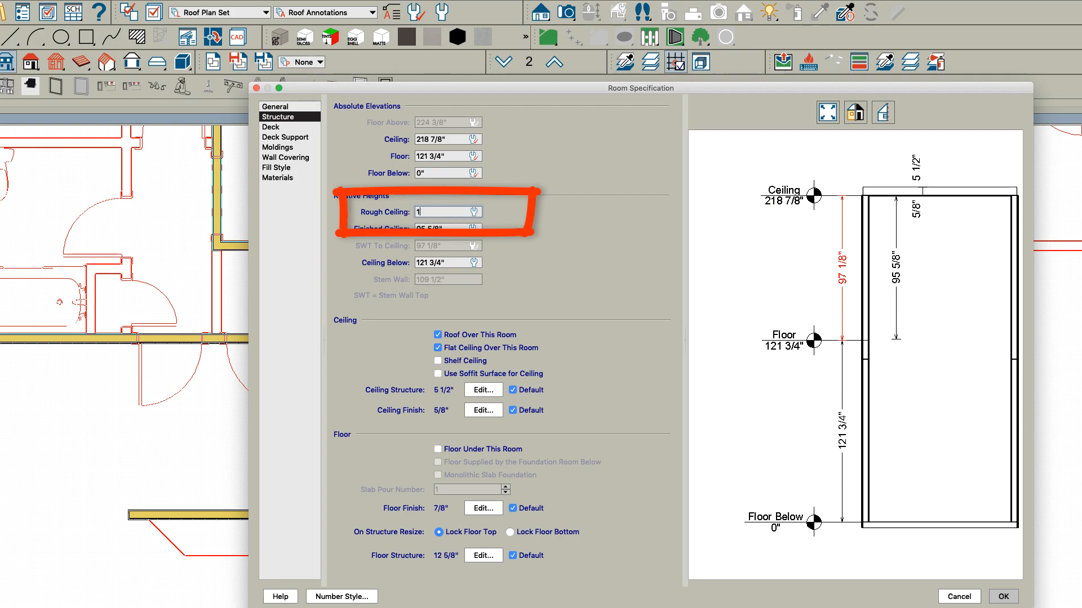
text(144-121 3/4")
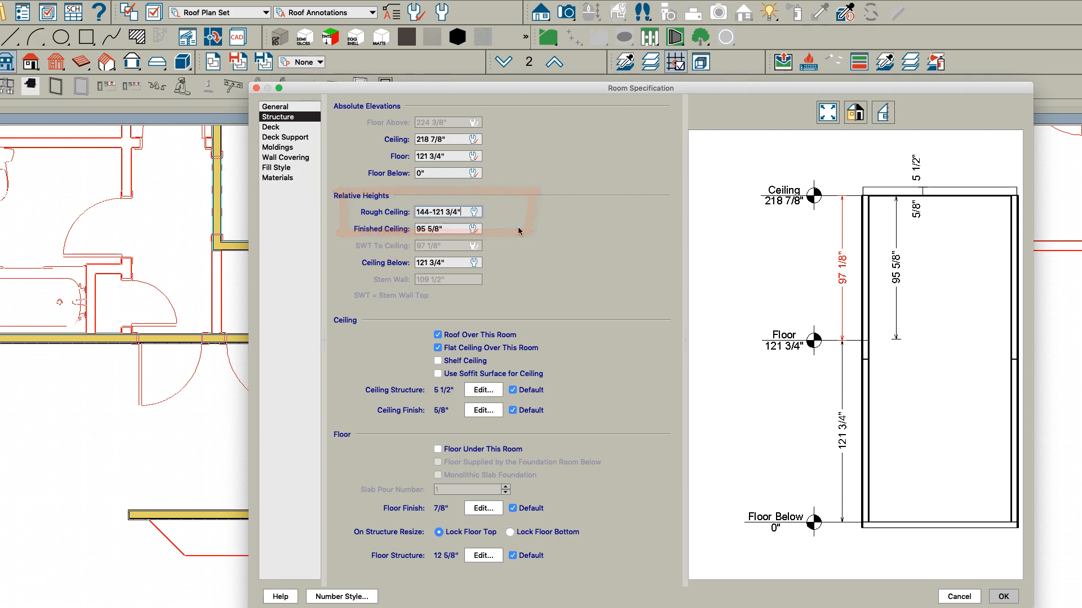
click(1003, 597)
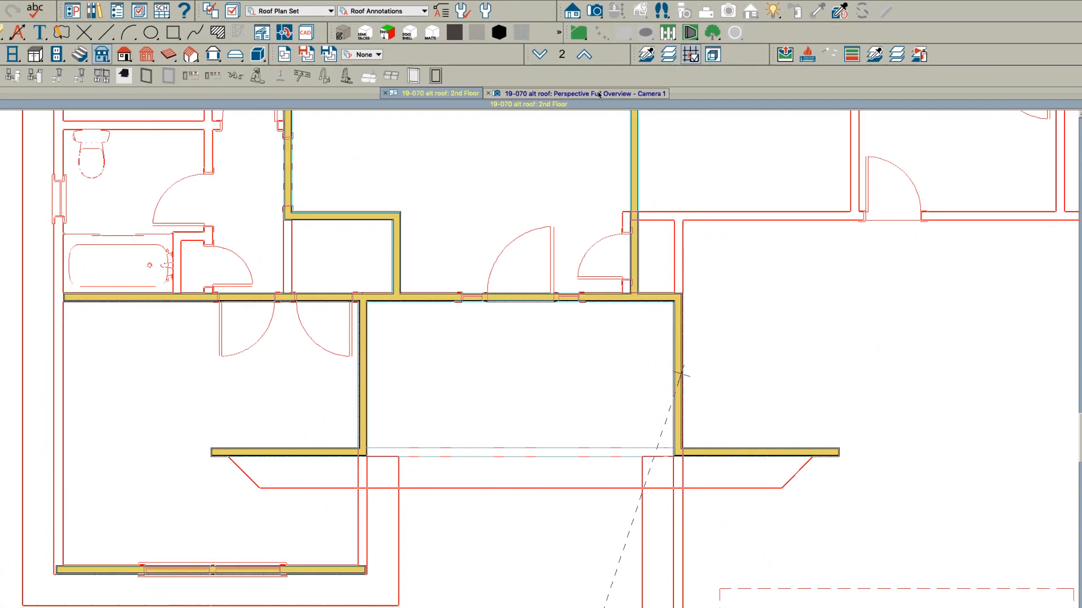
- View the Perspective Full Overview and select the tan attic wall above the porch
click(592, 93)
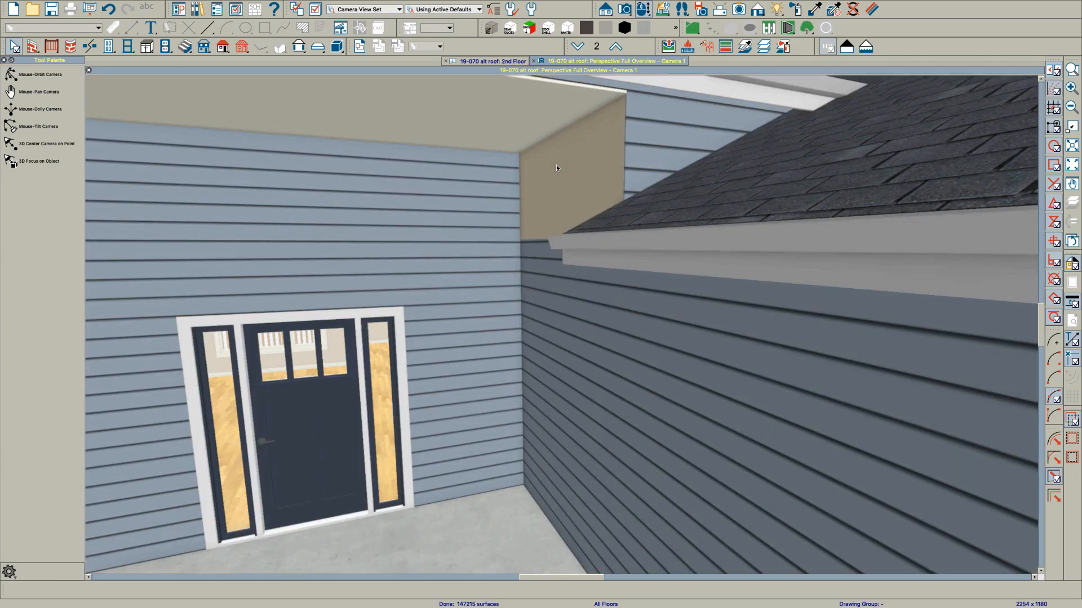
click(565, 166)
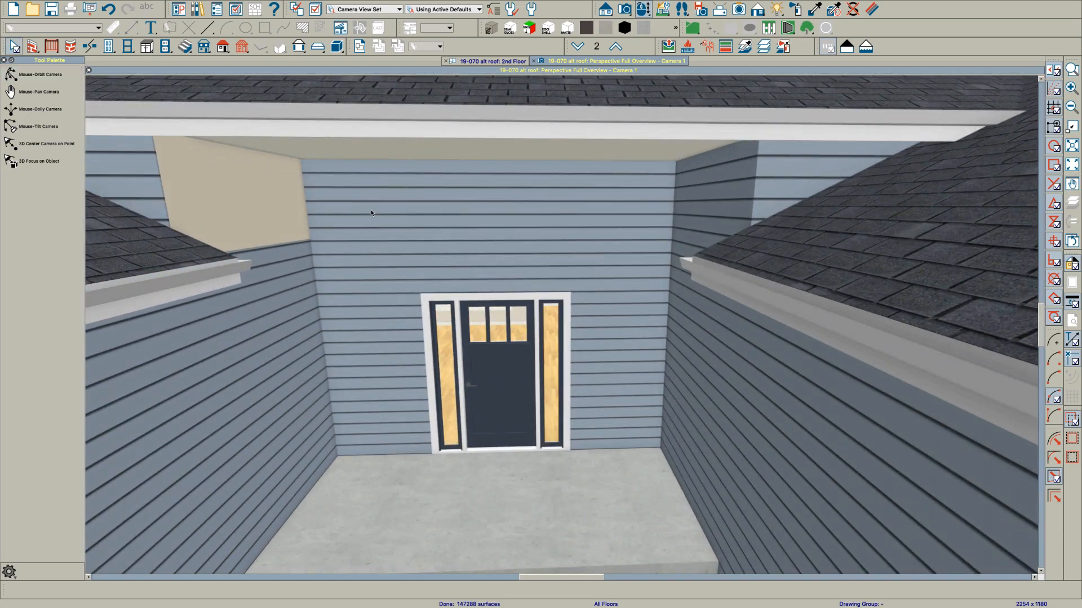
click(227, 200)
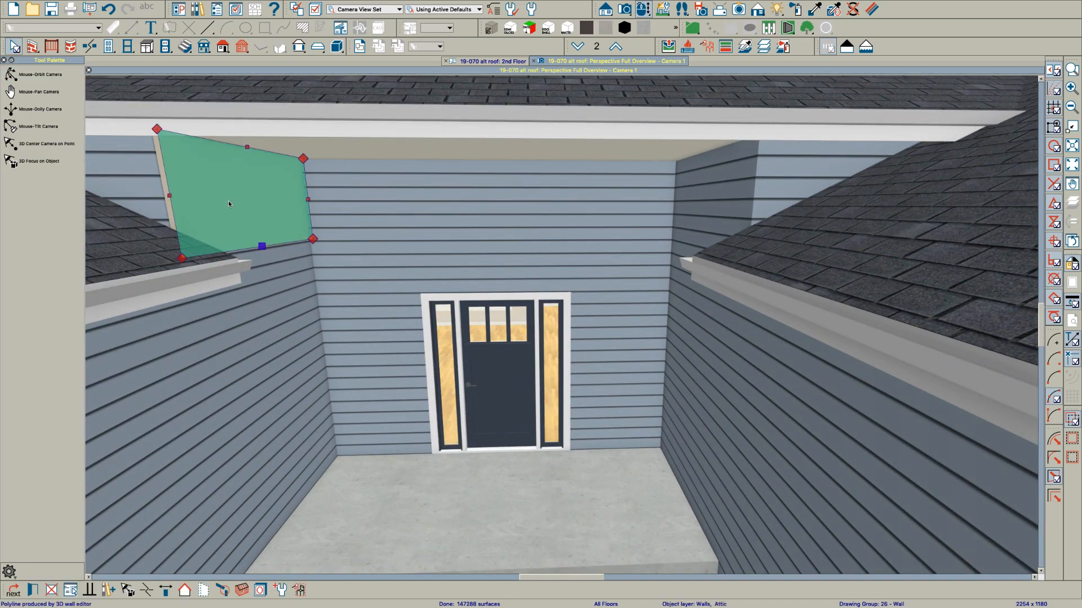